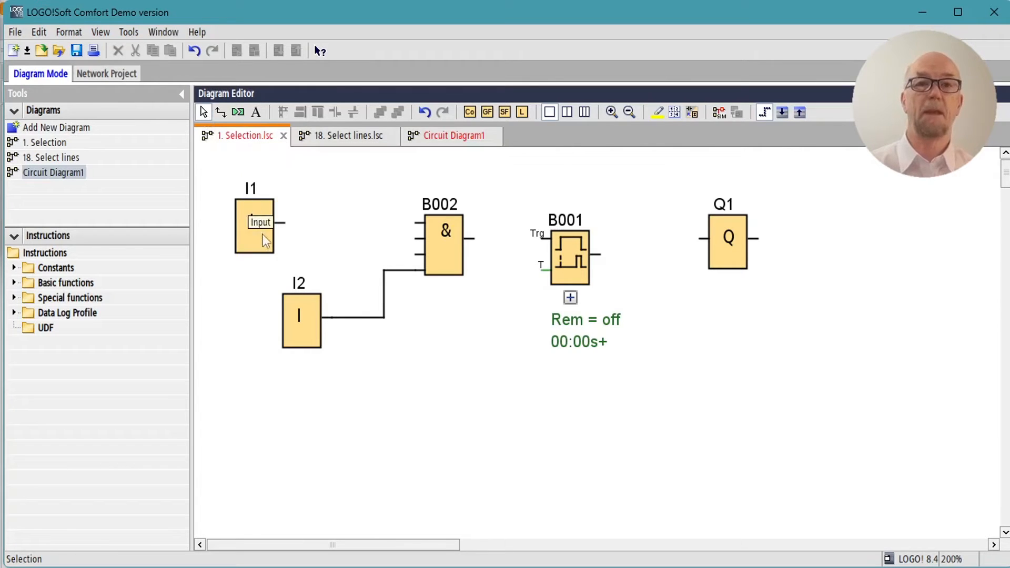
- Shift the I2 line's bend left and move I1, I2 and B002 slightly lower
{"action": "left_click", "coordinate": [254, 226]}
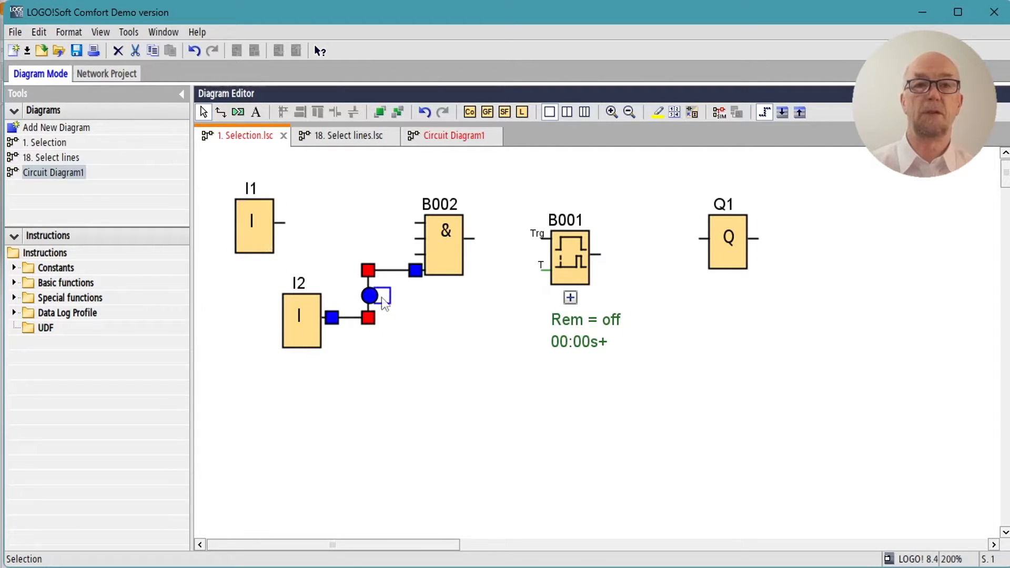
{"action": "left_click_drag", "start_coordinate": [369, 296], "coordinate": [416, 269]}
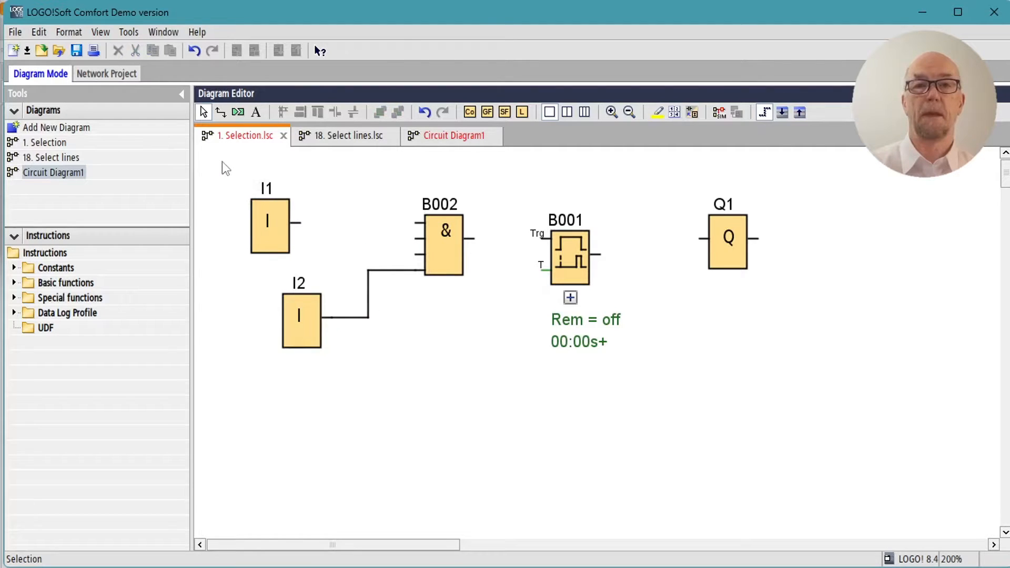
{"action": "left_click_drag", "start_coordinate": [221, 164], "coordinate": [510, 414]}
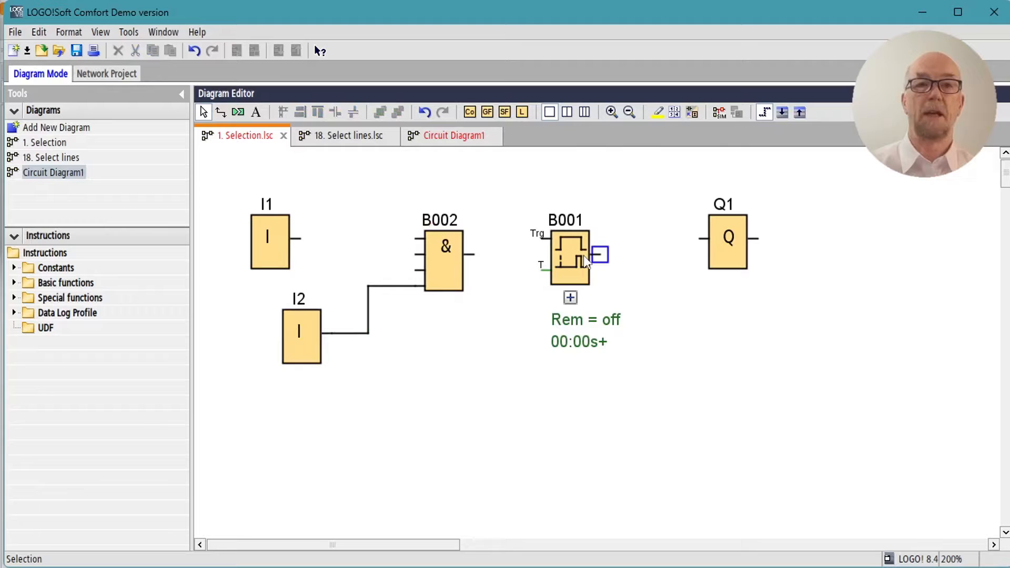
{"action": "double_click", "coordinate": [570, 258]}
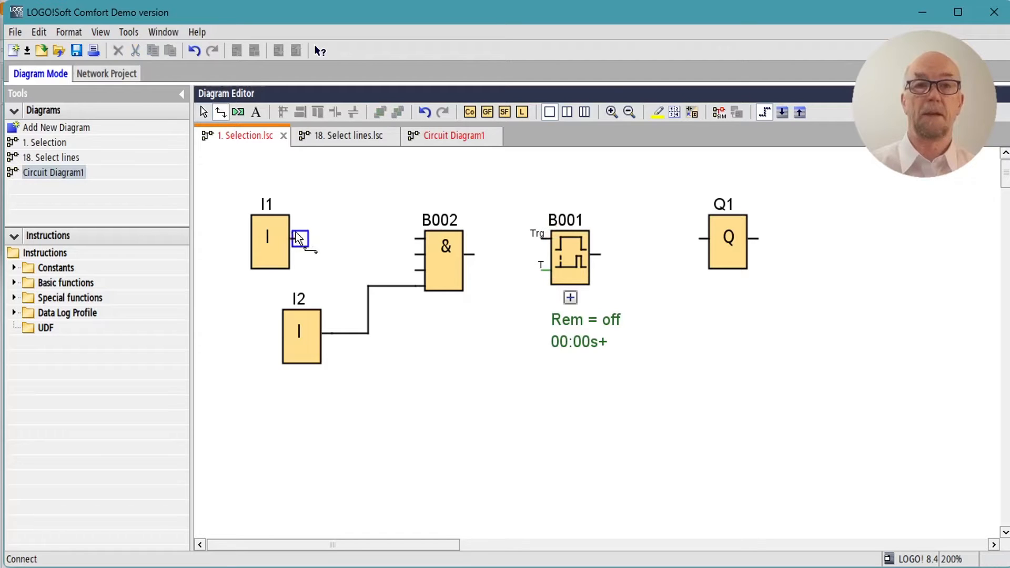
- Wire I1's output into B002 and move I2 with its connector flag lower
{"action": "left_click_drag", "start_coordinate": [299, 238], "coordinate": [473, 253]}
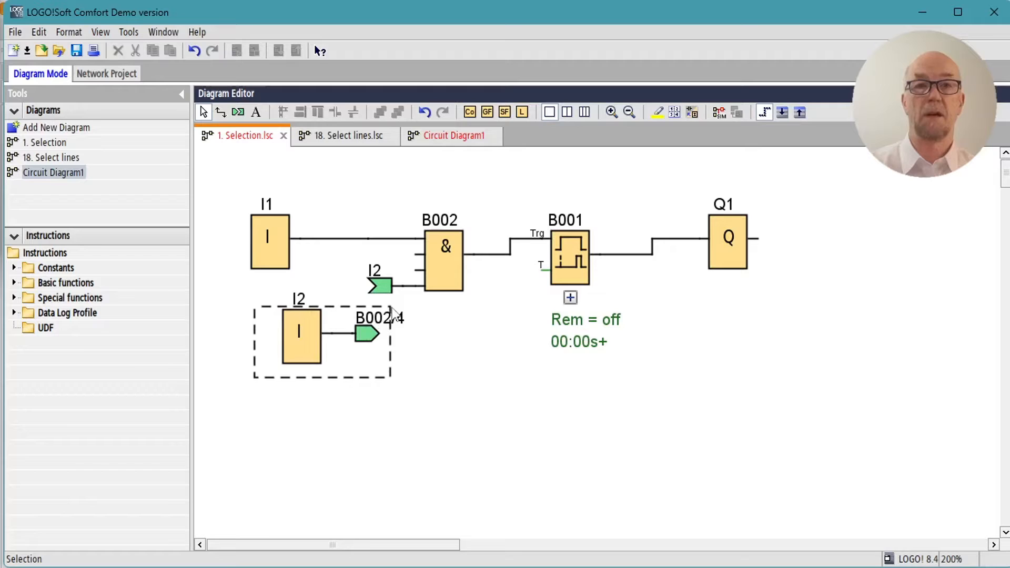
{"action": "left_click", "coordinate": [298, 335]}
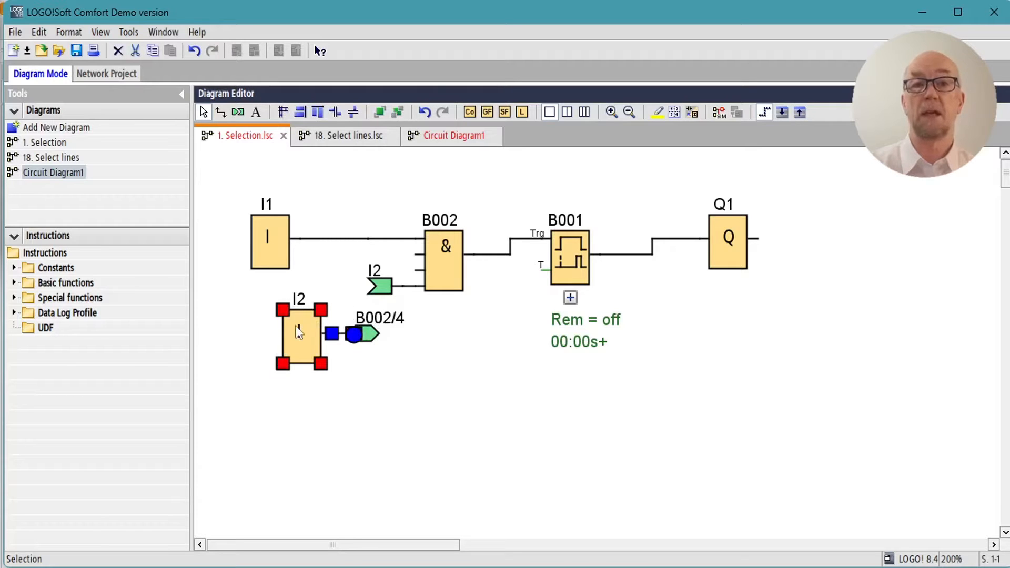
{"action": "left_click_drag", "start_coordinate": [300, 333], "coordinate": [271, 396]}
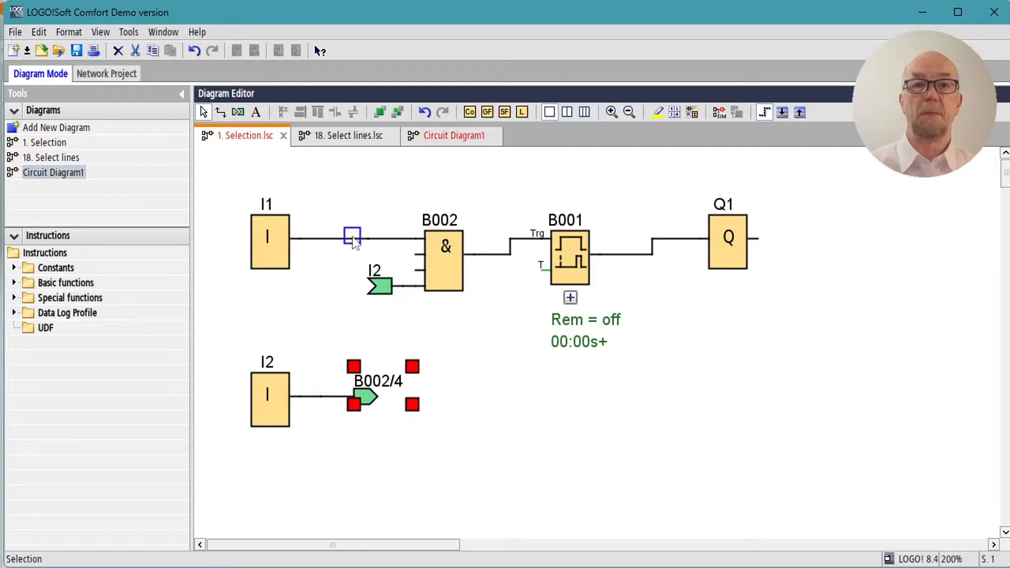
{"action": "right_click", "coordinate": [352, 236]}
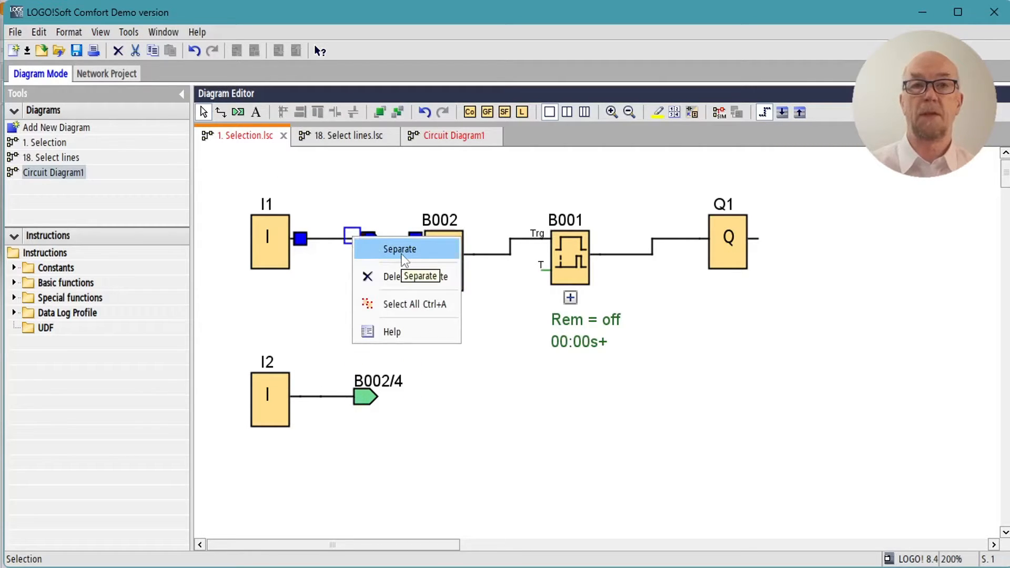
{"action": "left_click", "coordinate": [399, 249]}
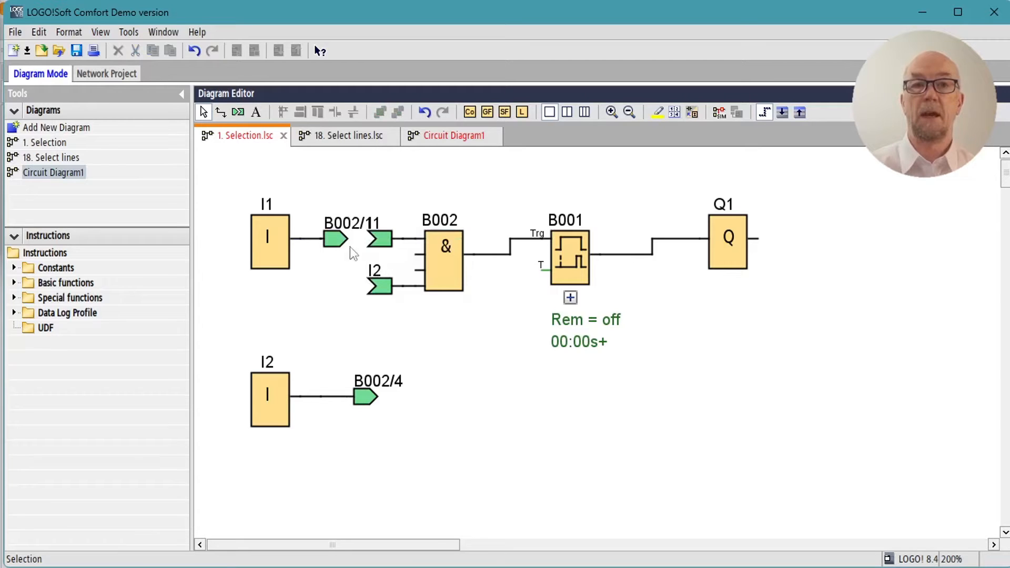
{"action": "right_click", "coordinate": [380, 240]}
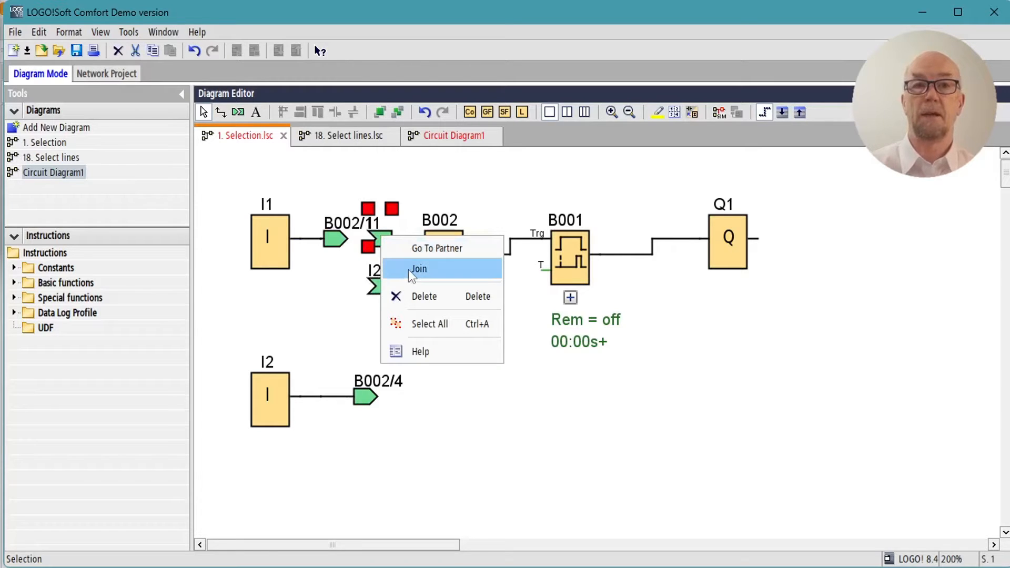
{"action": "left_click", "coordinate": [418, 269]}
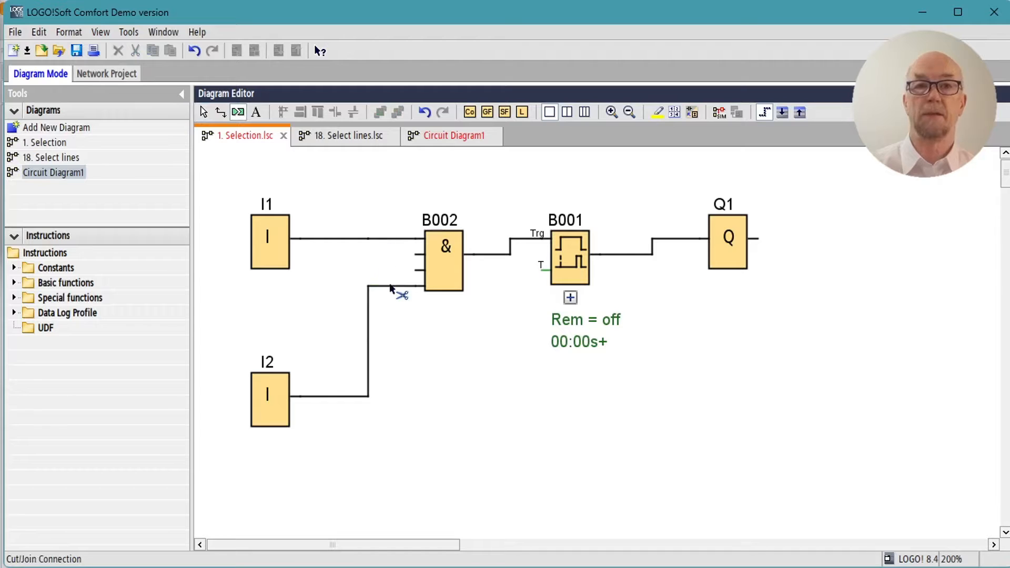
{"action": "left_click", "coordinate": [387, 286]}
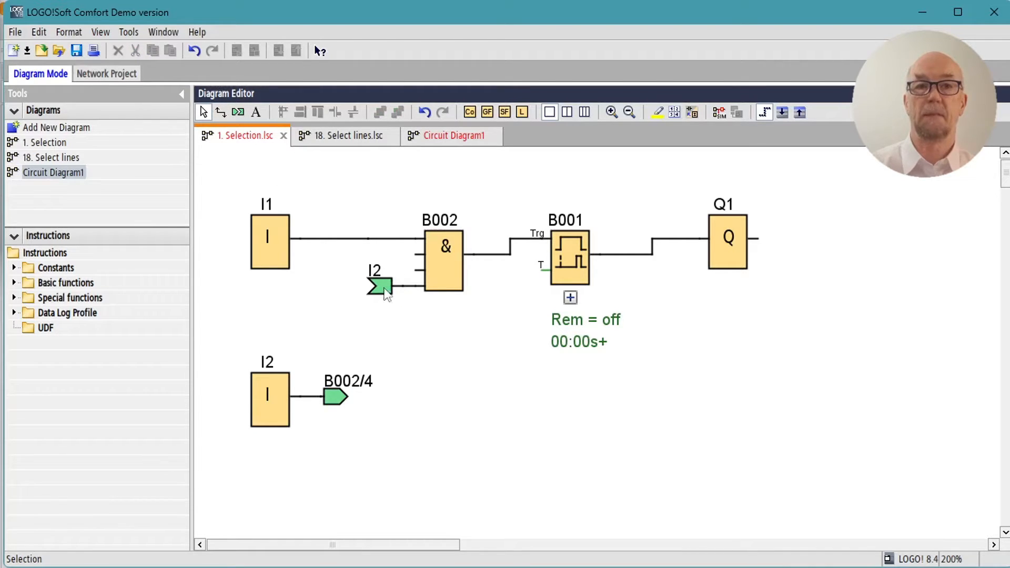
{"action": "right_click", "coordinate": [382, 288]}
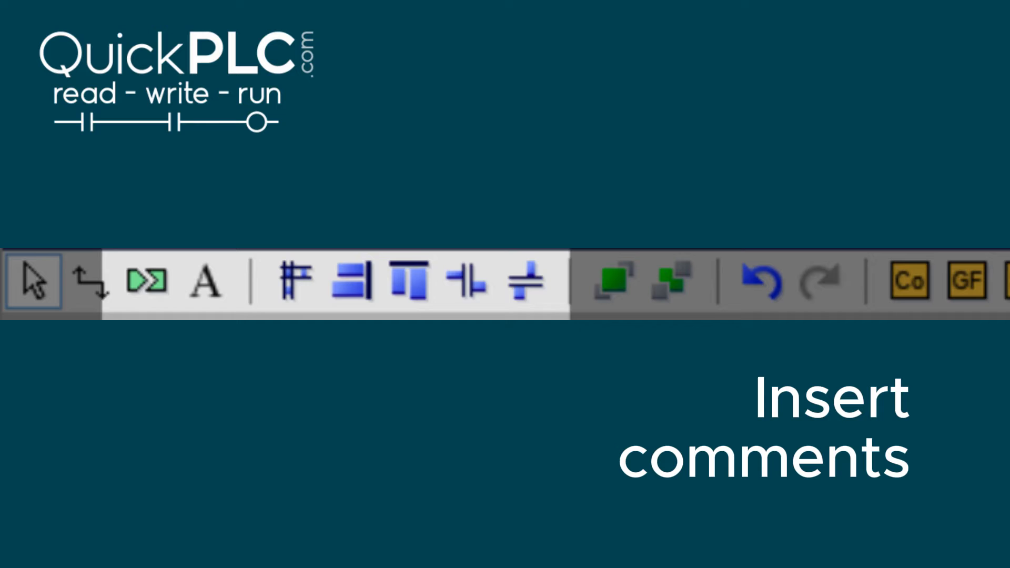
- Place a comment right of I2 reading 'QuickPLC Diagram Editor toolbar tutorial sample circuit diagram.'
{"action": "left_click", "coordinate": [205, 281]}
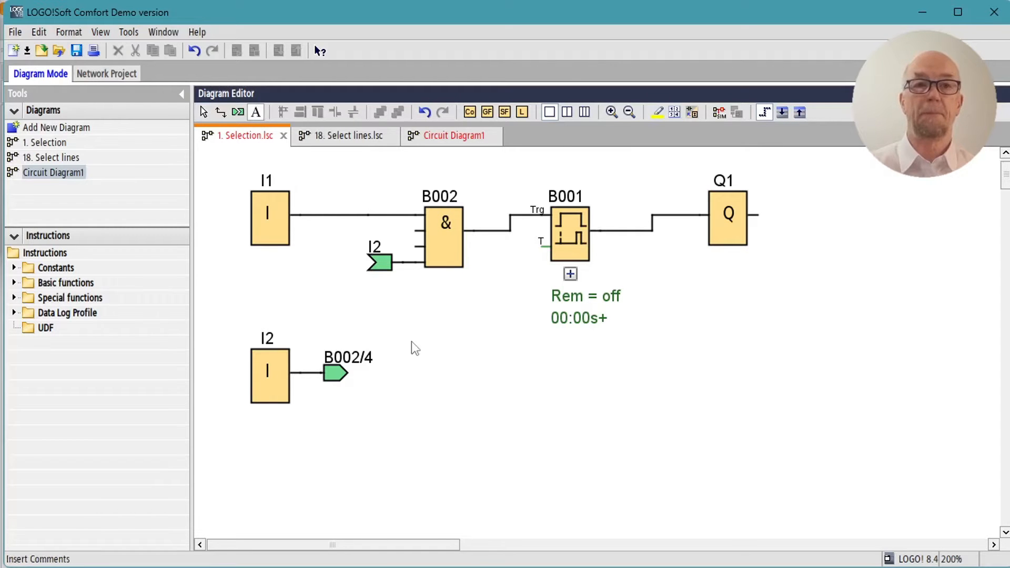
{"action": "left_click", "coordinate": [413, 348]}
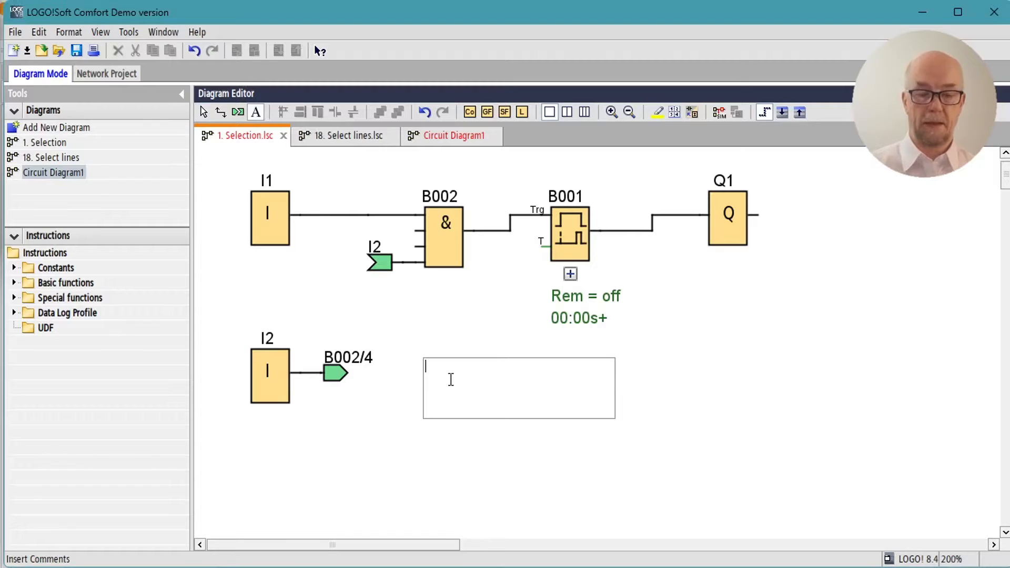
{"action": "type", "text": "QuickPLC Diagram Editor toolbar tutorial sample circuit diagram."}
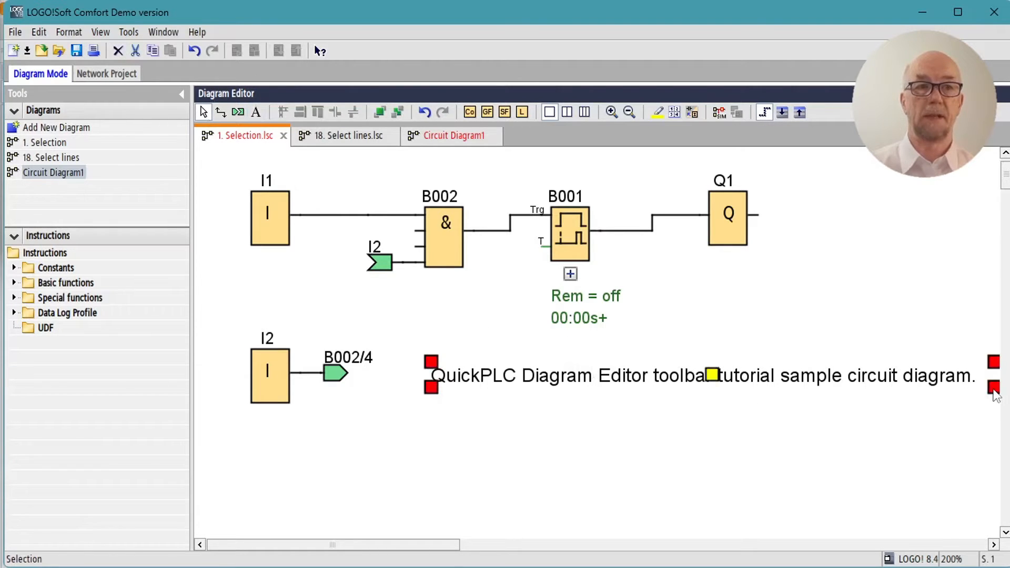
{"action": "mouse_move", "coordinate": [781, 381]}
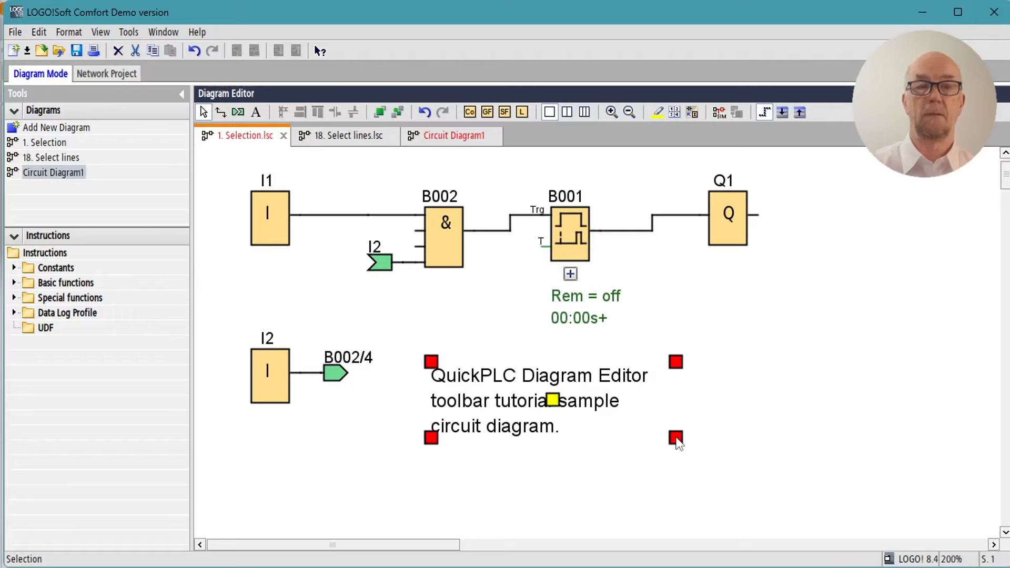
- Give the comment text a light blue custom font colour from Other Colors
{"action": "right_click", "coordinate": [677, 441]}
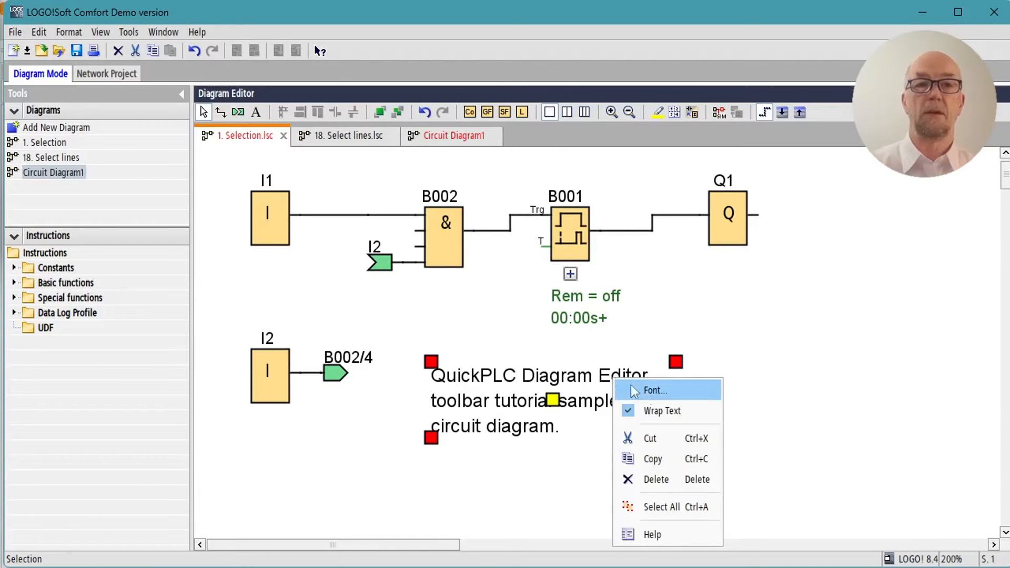
{"action": "left_click", "coordinate": [654, 391]}
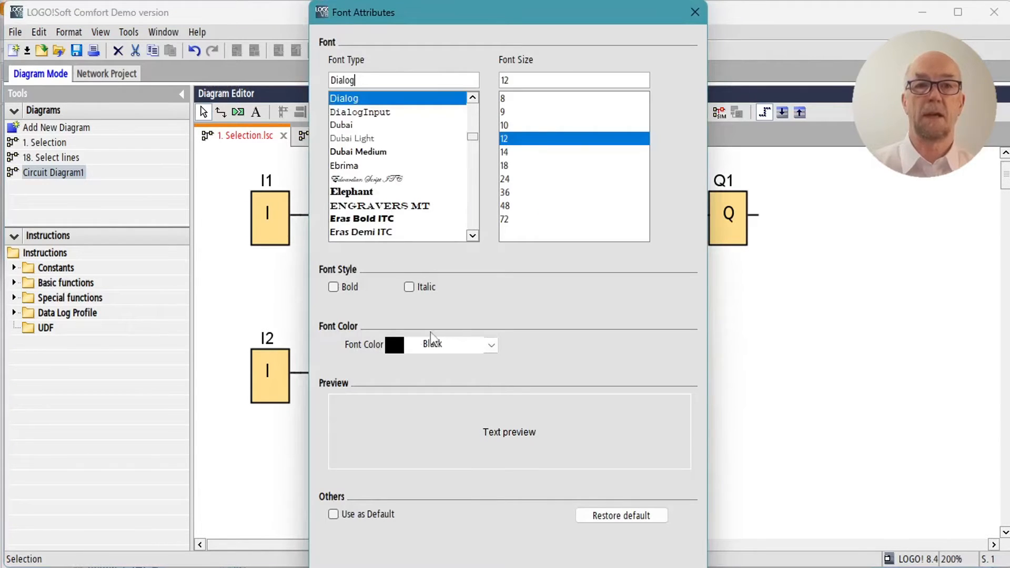
{"action": "left_click", "coordinate": [491, 345]}
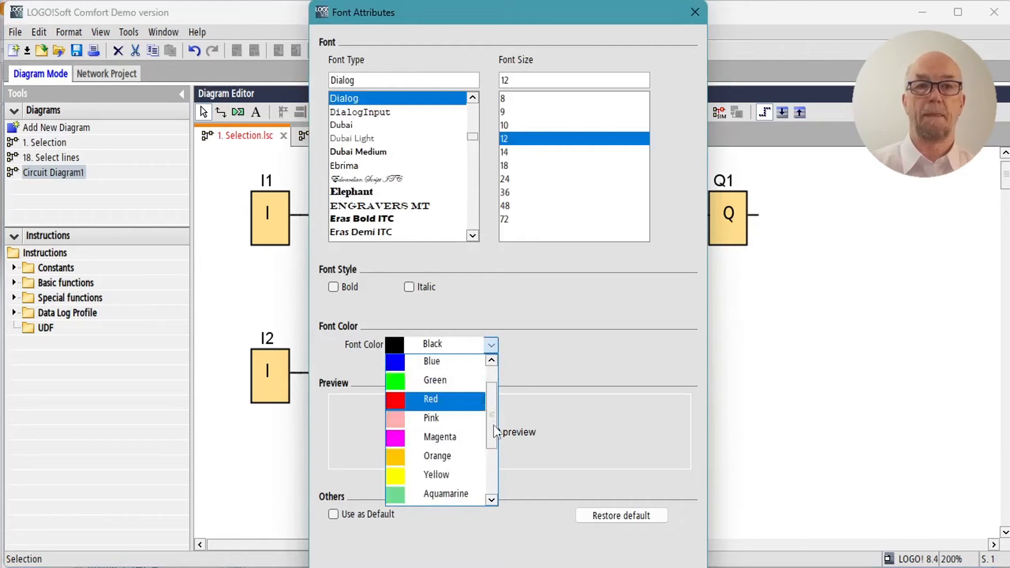
{"action": "left_click", "coordinate": [433, 494]}
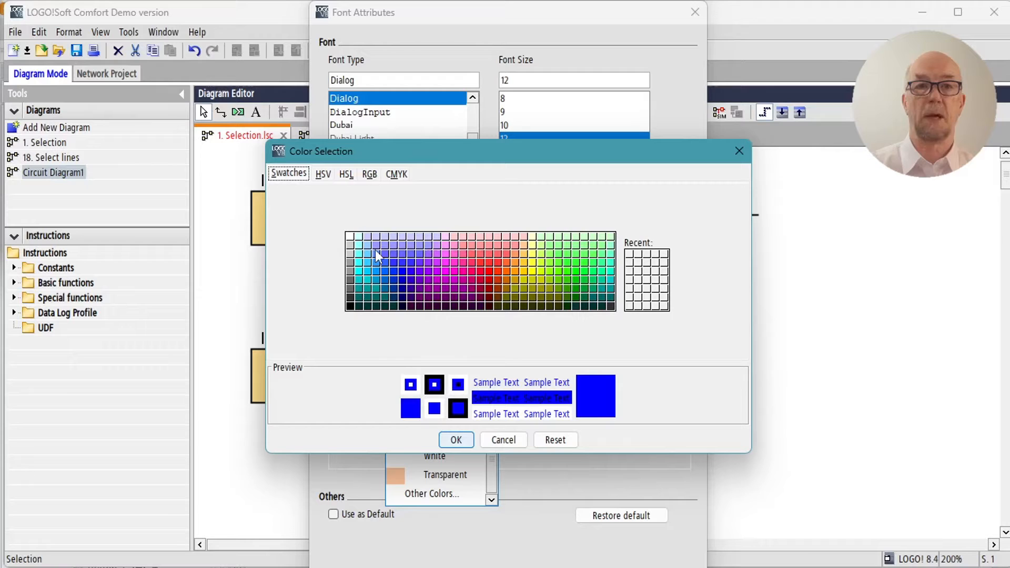
{"action": "mouse_move", "coordinate": [384, 263]}
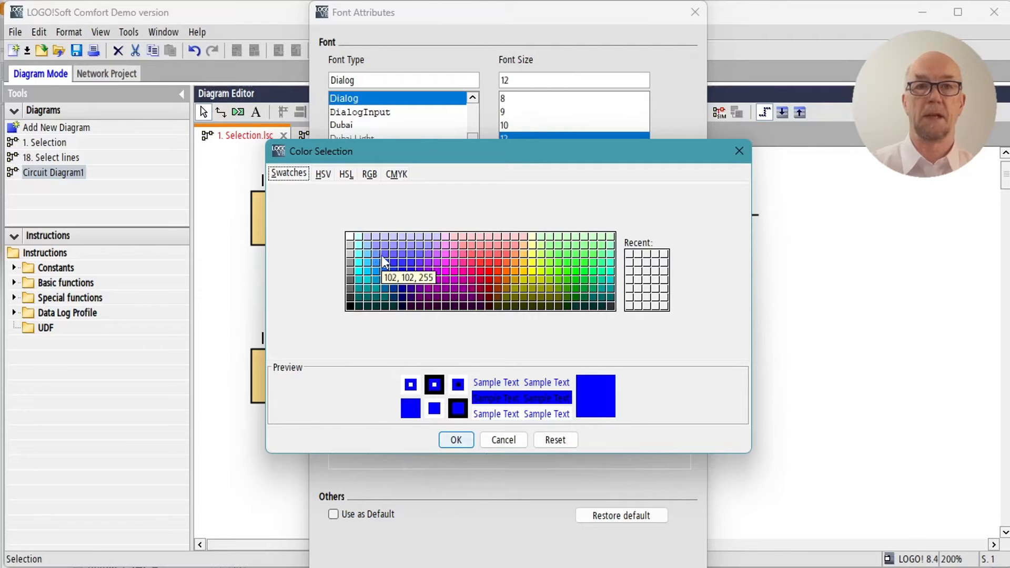
{"action": "left_click", "coordinate": [456, 440]}
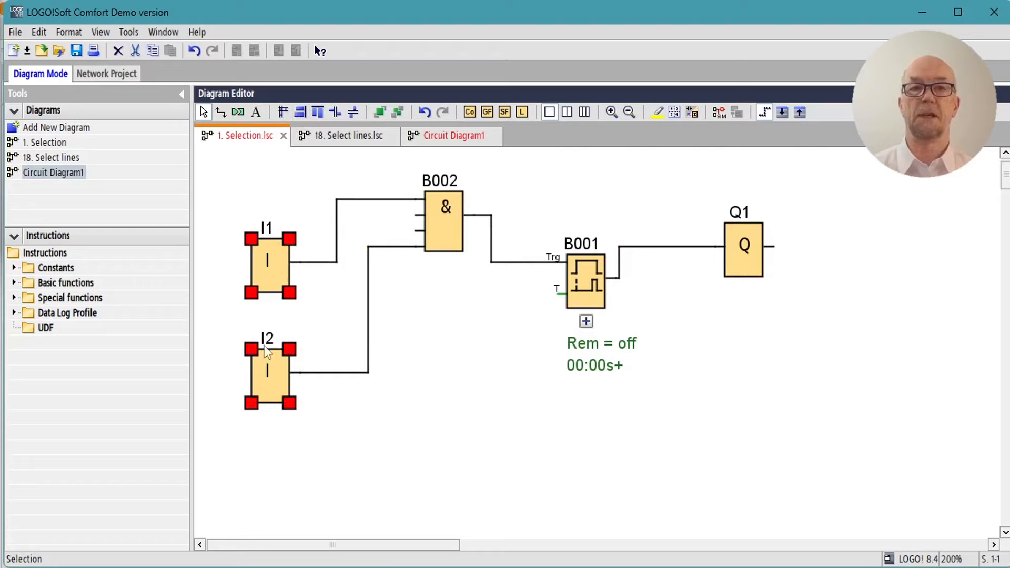
{"action": "mouse_move", "coordinate": [251, 166]}
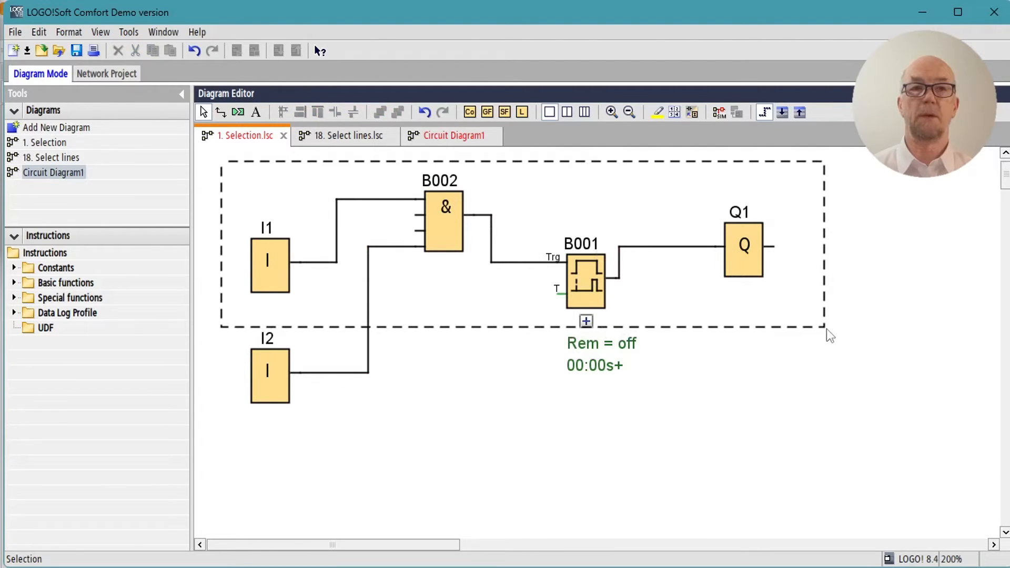
- Align the top-row blocks with spacing 60, then space I2 below I1
{"action": "left_click", "coordinate": [316, 111]}
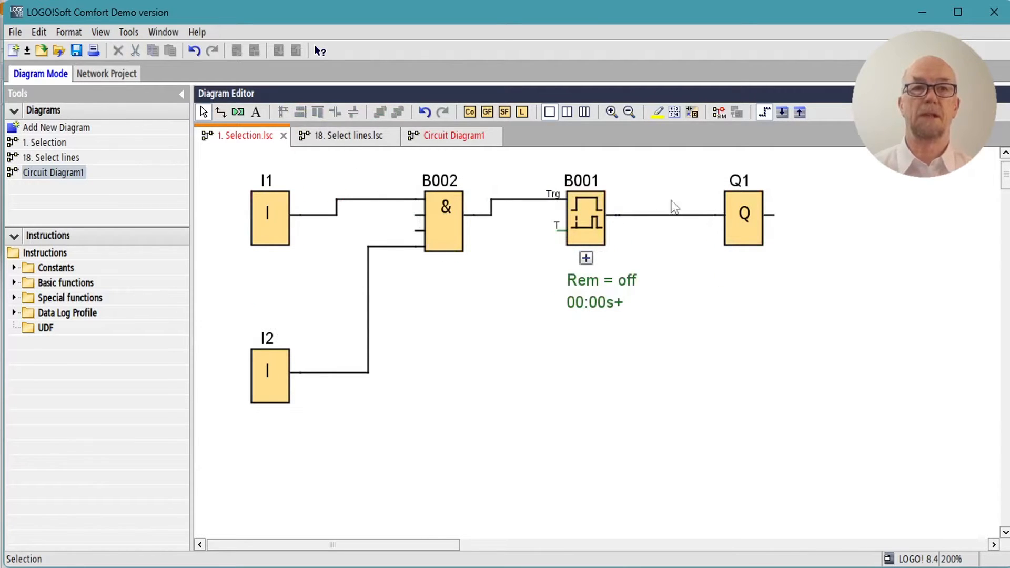
{"action": "left_click", "coordinate": [528, 201]}
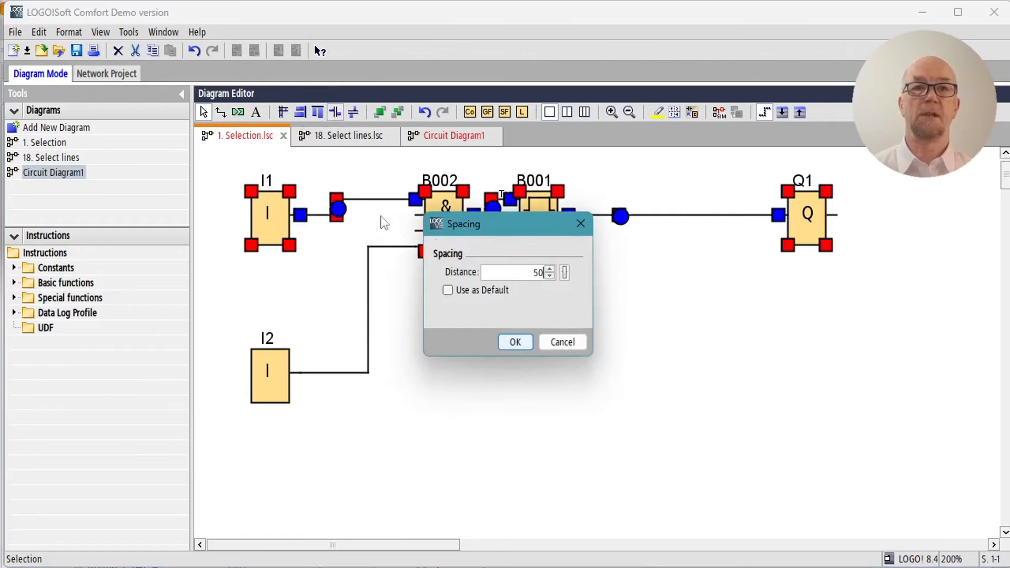
{"action": "triple_click", "coordinate": [518, 272]}
{"action": "type", "text": "60"}
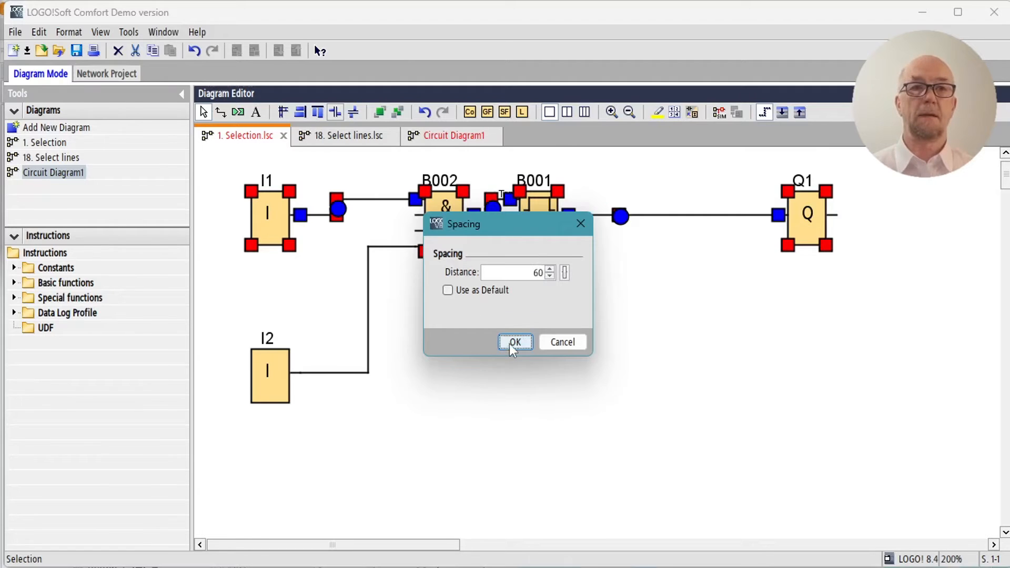
{"action": "left_click", "coordinate": [514, 342]}
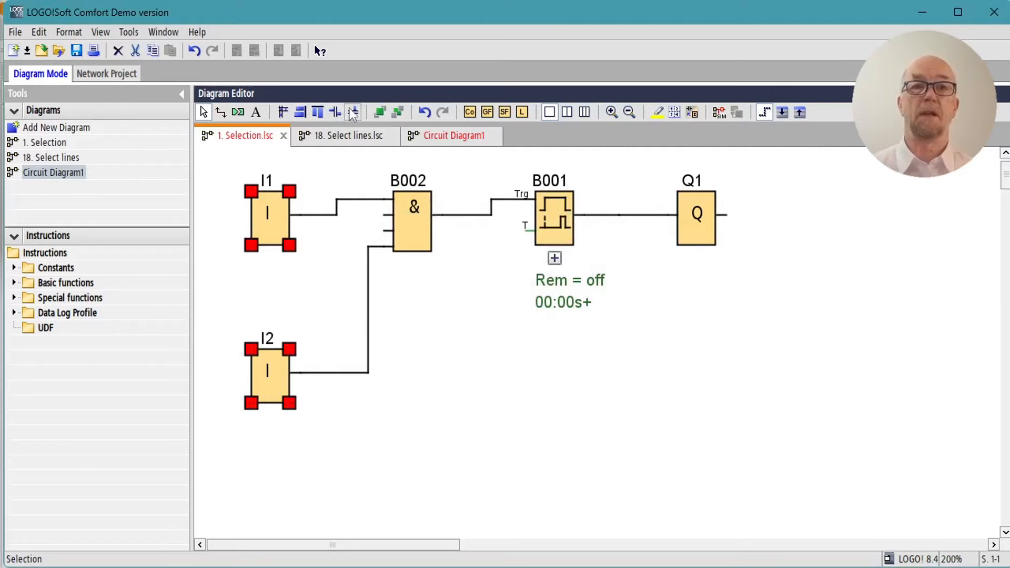
{"action": "left_click", "coordinate": [353, 113]}
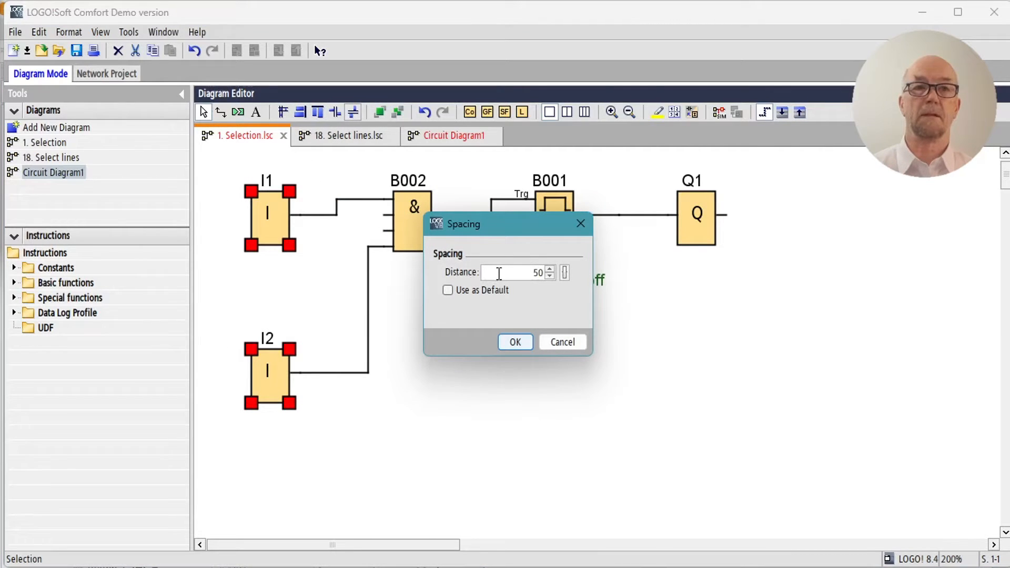
{"action": "left_click", "coordinate": [514, 342]}
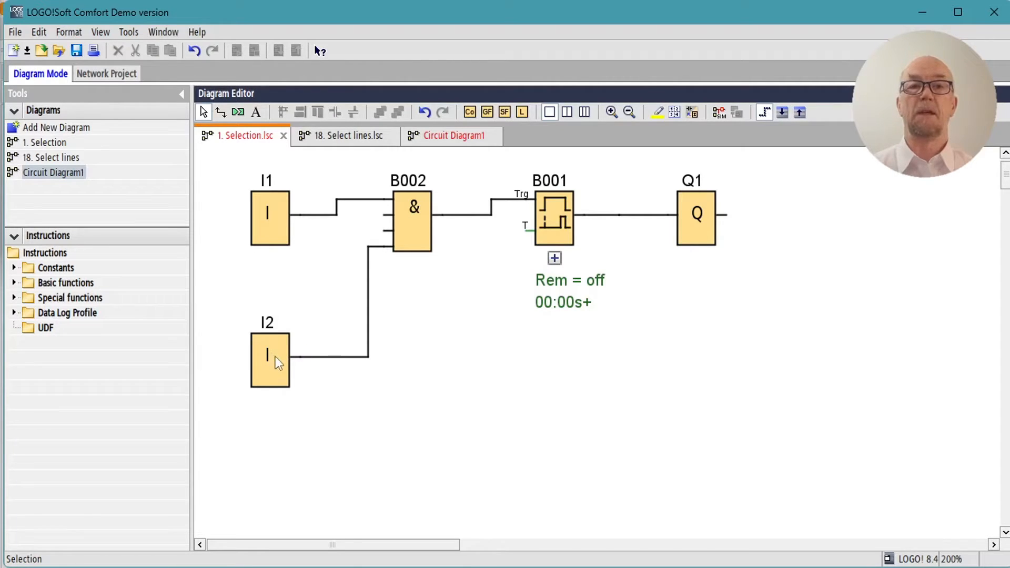
- Drag I2 over I1, bring I2 to the front, then move it up-left
{"action": "left_click_drag", "start_coordinate": [270, 359], "coordinate": [282, 243]}
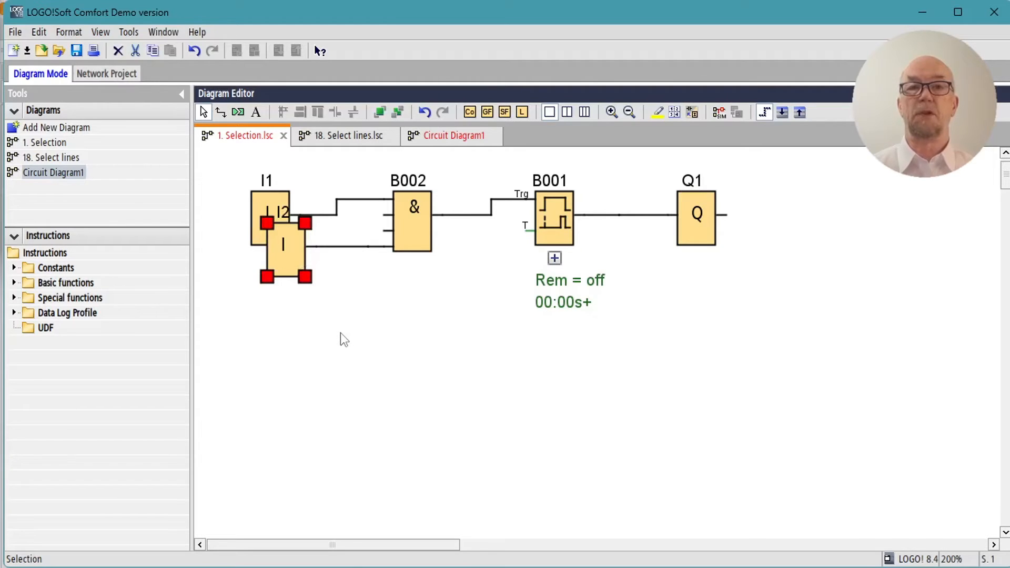
{"action": "mouse_move", "coordinate": [288, 269]}
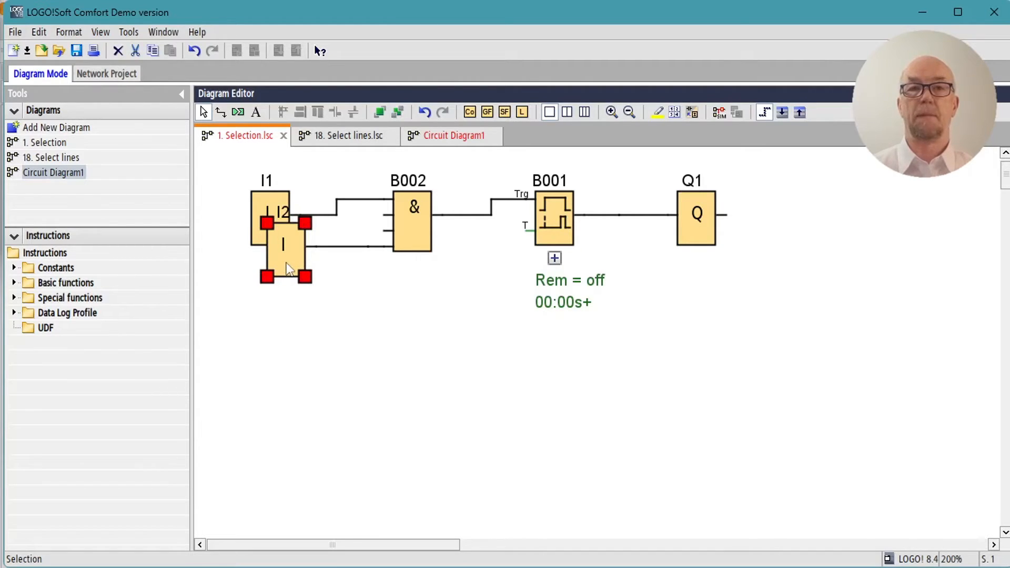
{"action": "mouse_move", "coordinate": [398, 112]}
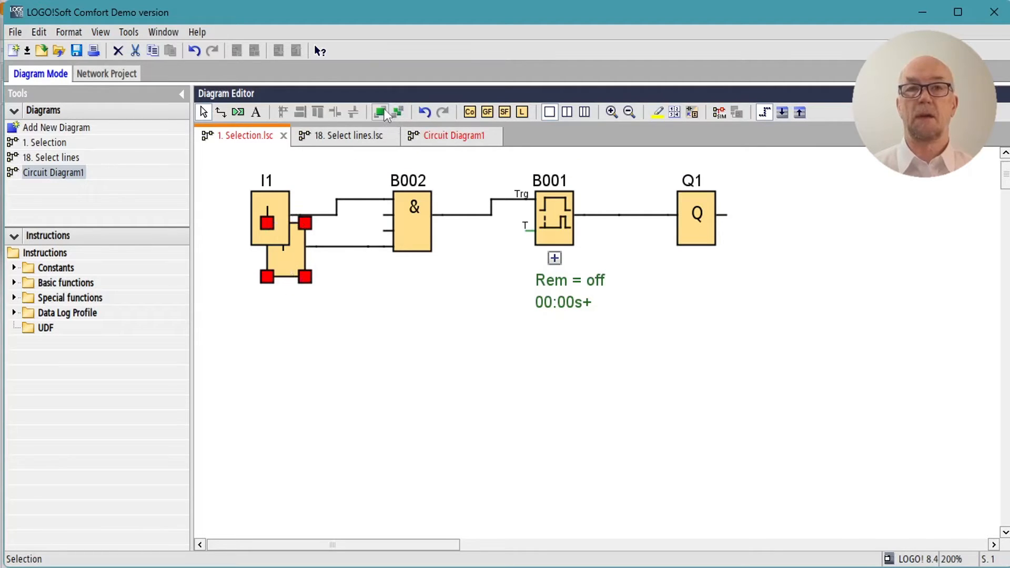
{"action": "left_click", "coordinate": [381, 112]}
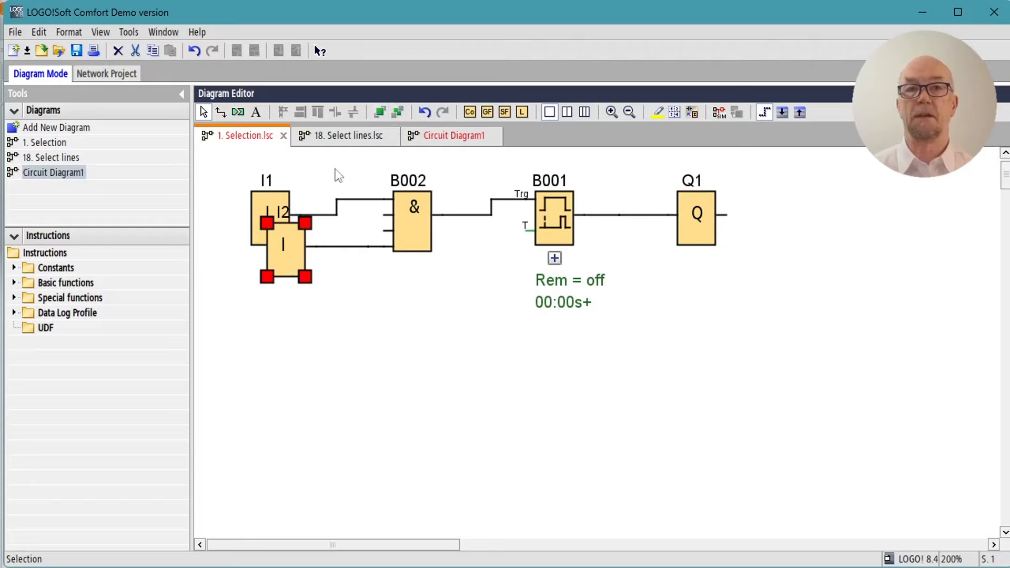
{"action": "left_click_drag", "start_coordinate": [280, 242], "coordinate": [219, 213]}
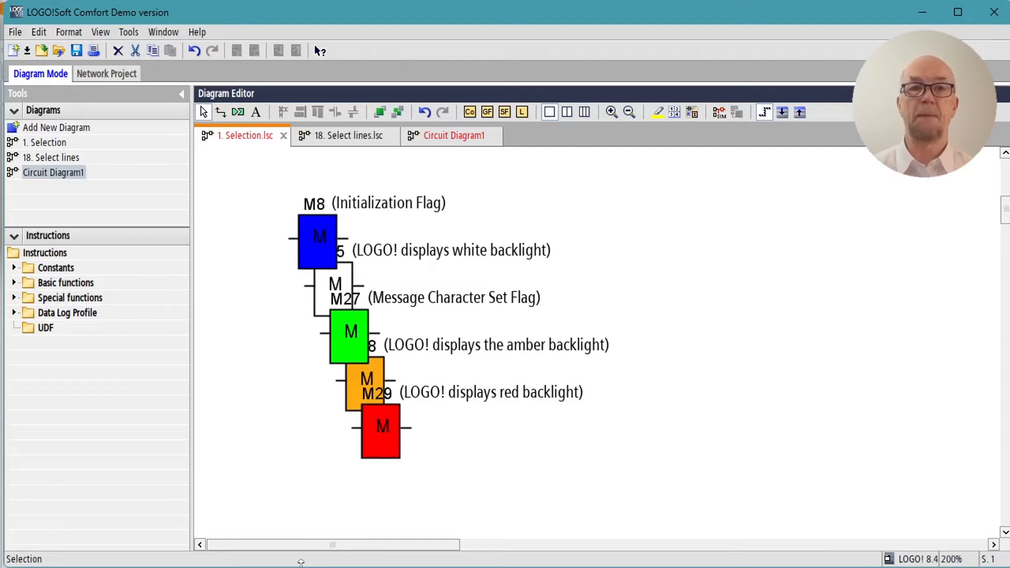
{"action": "mouse_move", "coordinate": [322, 233]}
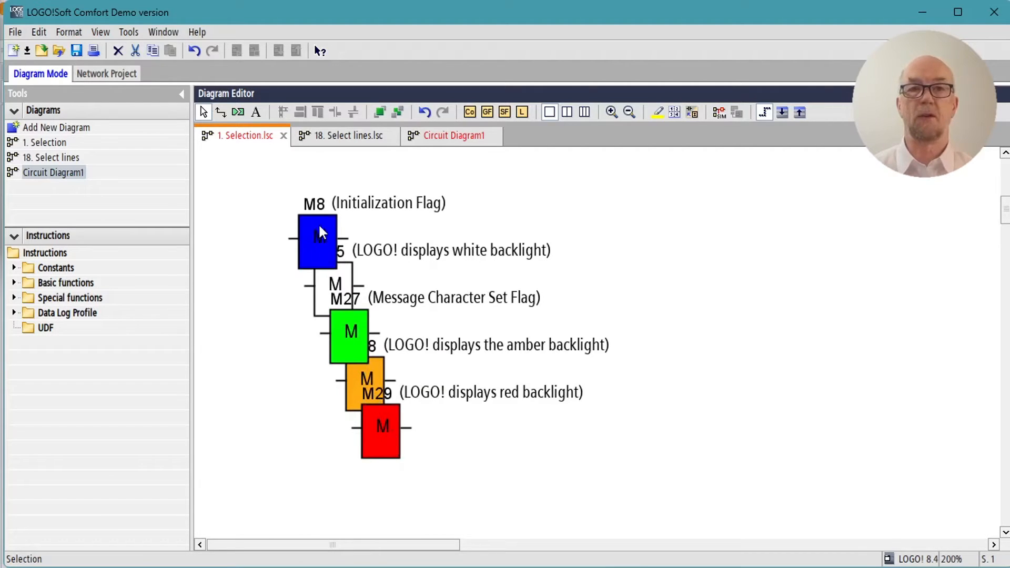
- Select the blue M8 flag in the stack of overlapping flag blocks
{"action": "left_click", "coordinate": [349, 332]}
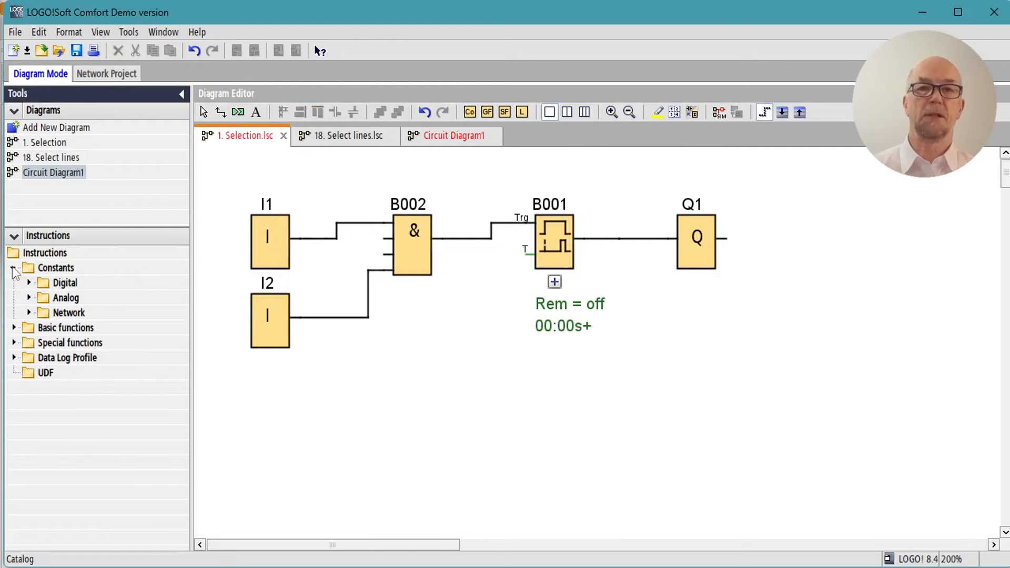
- Expand the Digital constants category, then switch the palette from constants to function blocks
{"action": "left_click", "coordinate": [29, 282]}
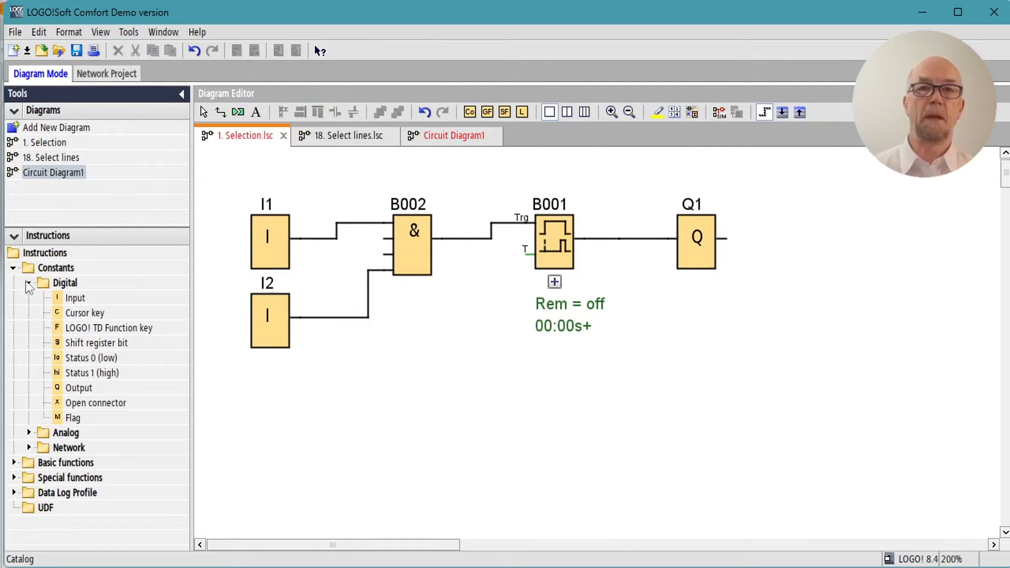
{"action": "left_click", "coordinate": [12, 268]}
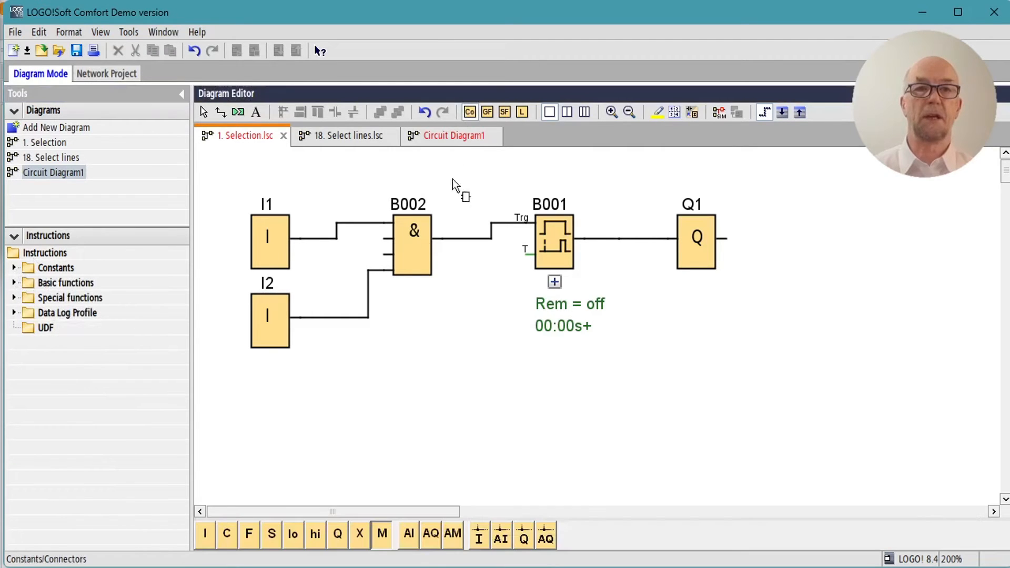
{"action": "mouse_move", "coordinate": [305, 429]}
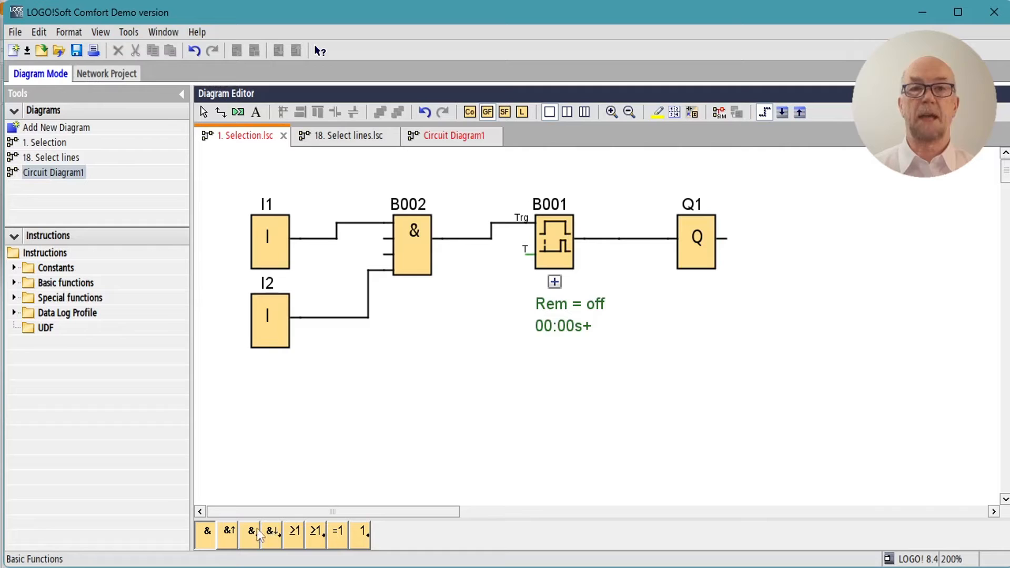
{"action": "mouse_move", "coordinate": [293, 451]}
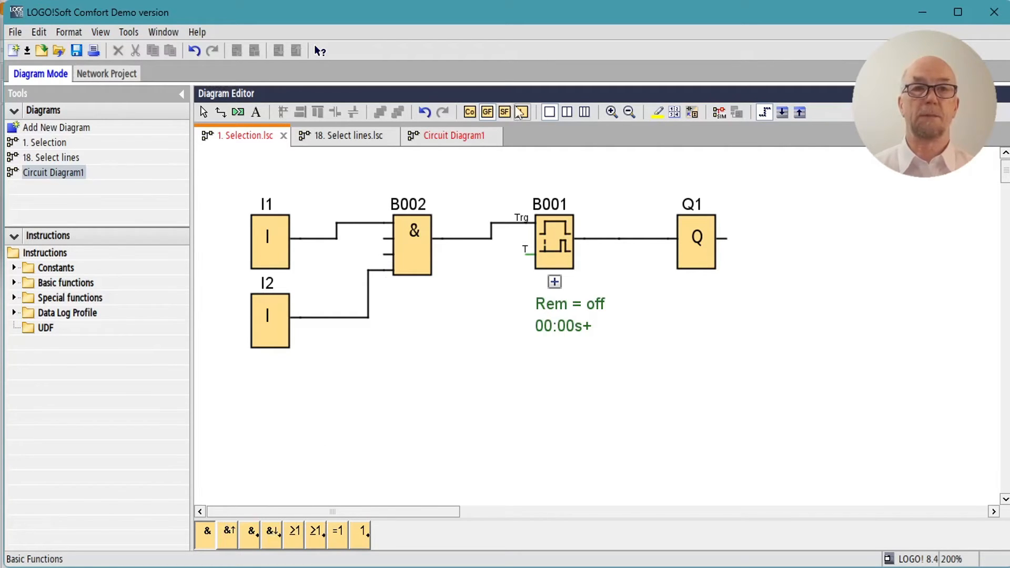
{"action": "left_click", "coordinate": [505, 112]}
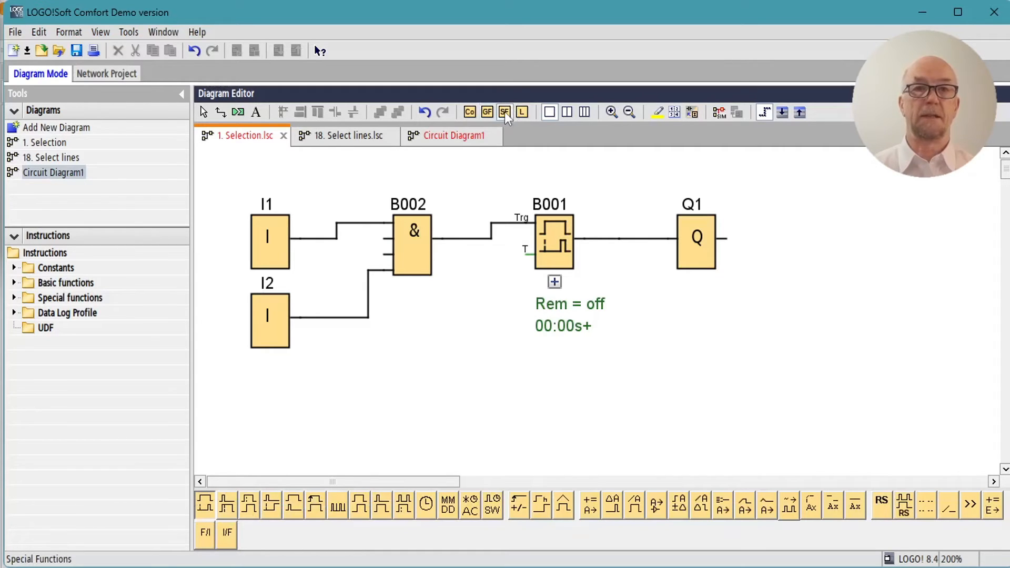
- Switch the toolbar palette to the Data Log Profile block
{"action": "left_click", "coordinate": [522, 112]}
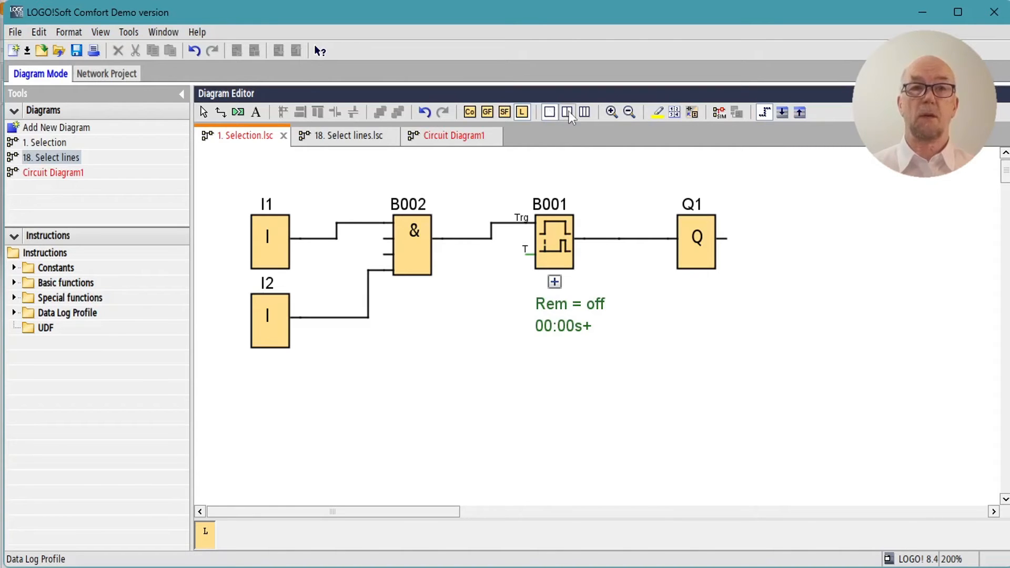
- Split the editor side by side, moving Select lines between panes and showing Selection in the second
{"action": "left_click", "coordinate": [586, 111]}
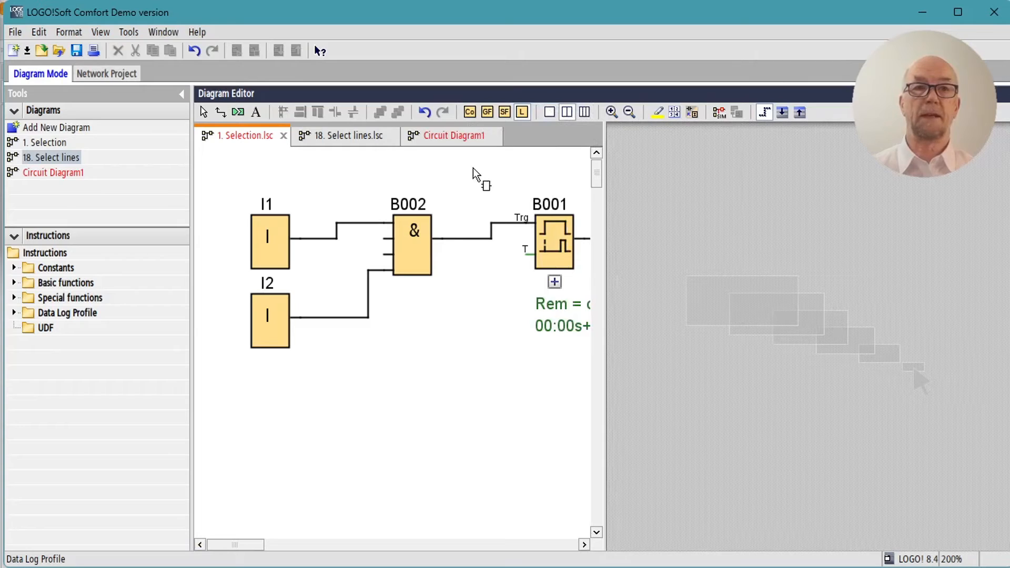
{"action": "mouse_move", "coordinate": [355, 143]}
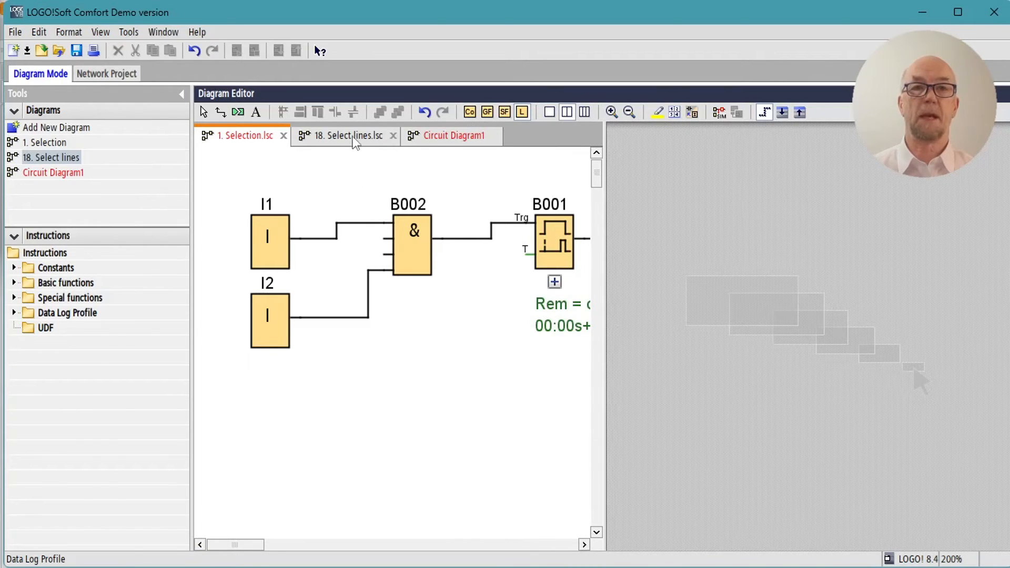
{"action": "left_click", "coordinate": [346, 135]}
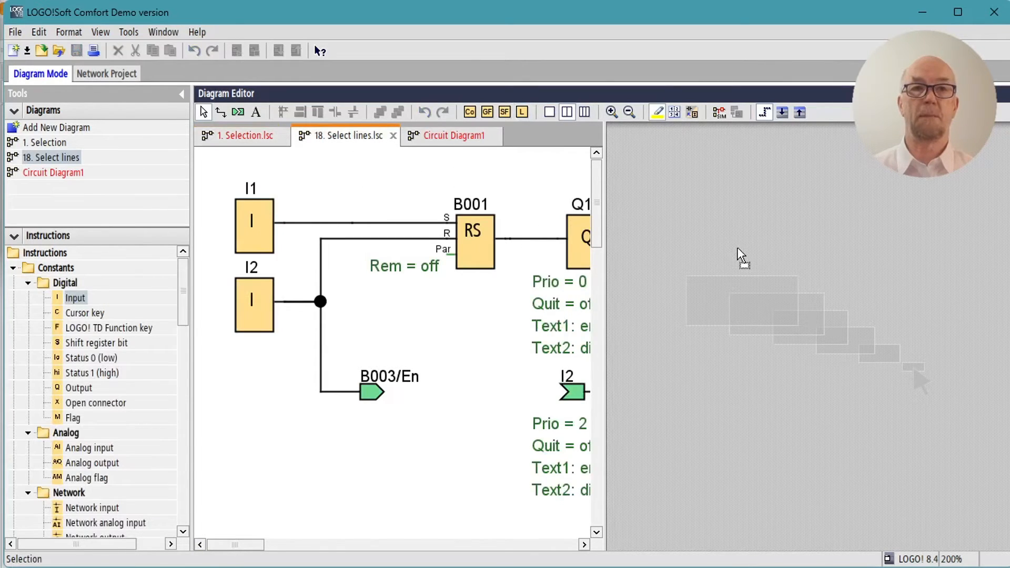
{"action": "left_click", "coordinate": [453, 135]}
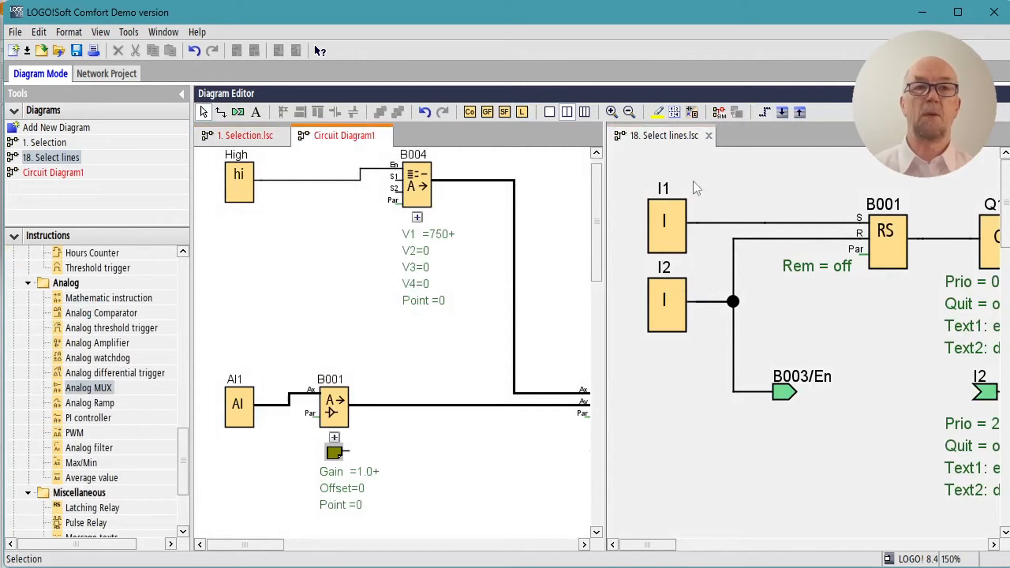
{"action": "left_click", "coordinate": [447, 136]}
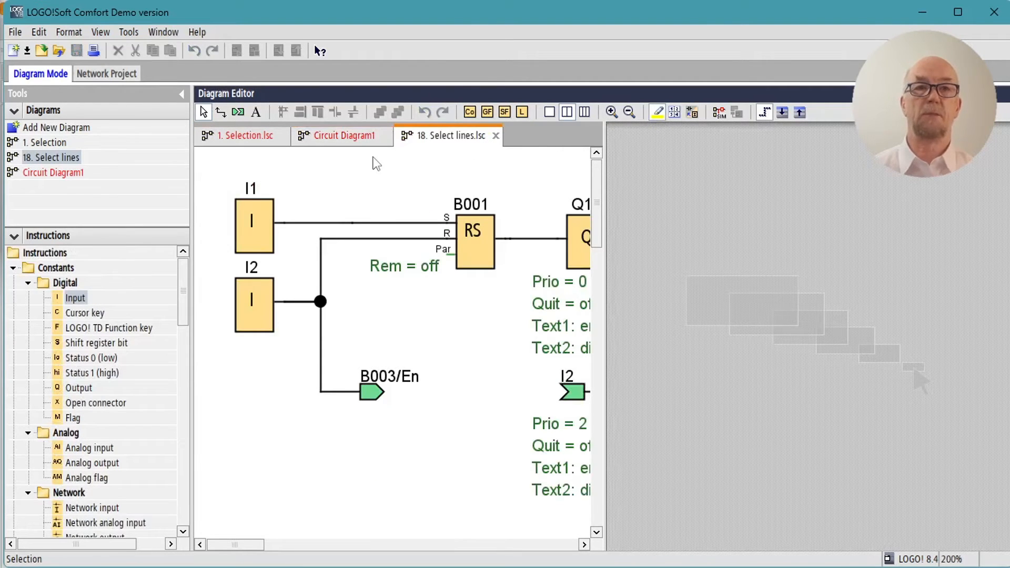
{"action": "left_click", "coordinate": [245, 136]}
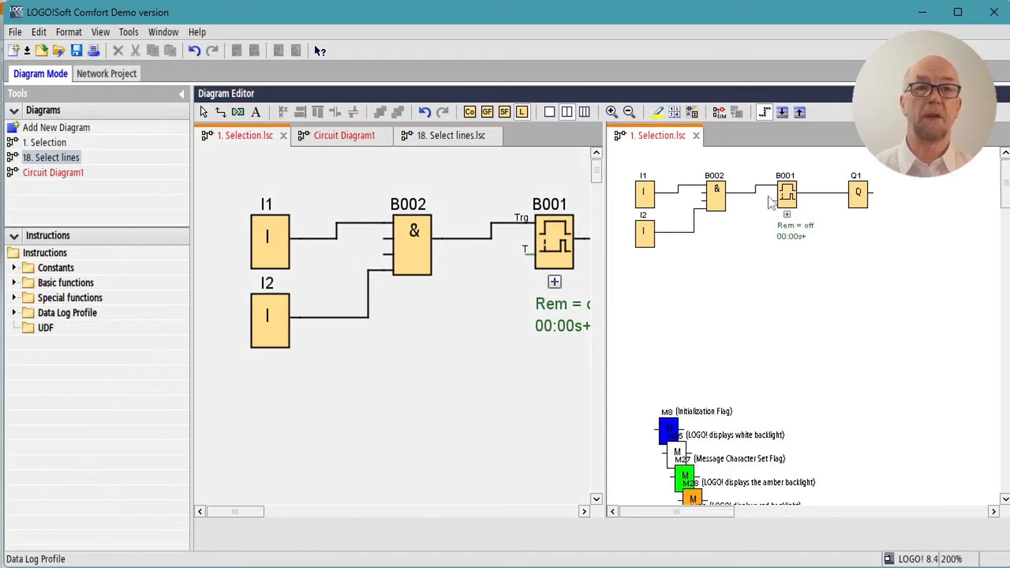
{"action": "mouse_move", "coordinate": [738, 255]}
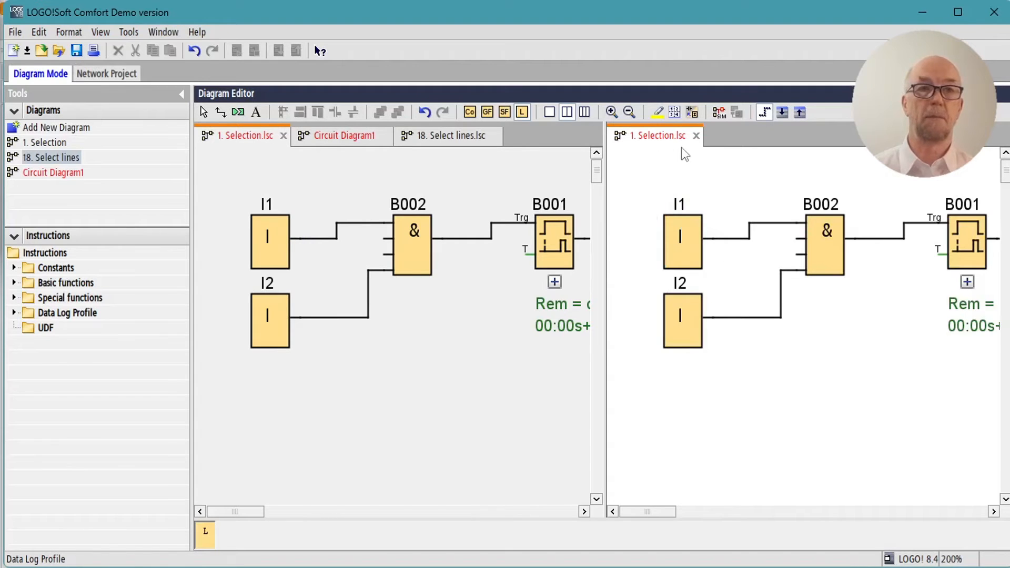
{"action": "mouse_move", "coordinate": [709, 307]}
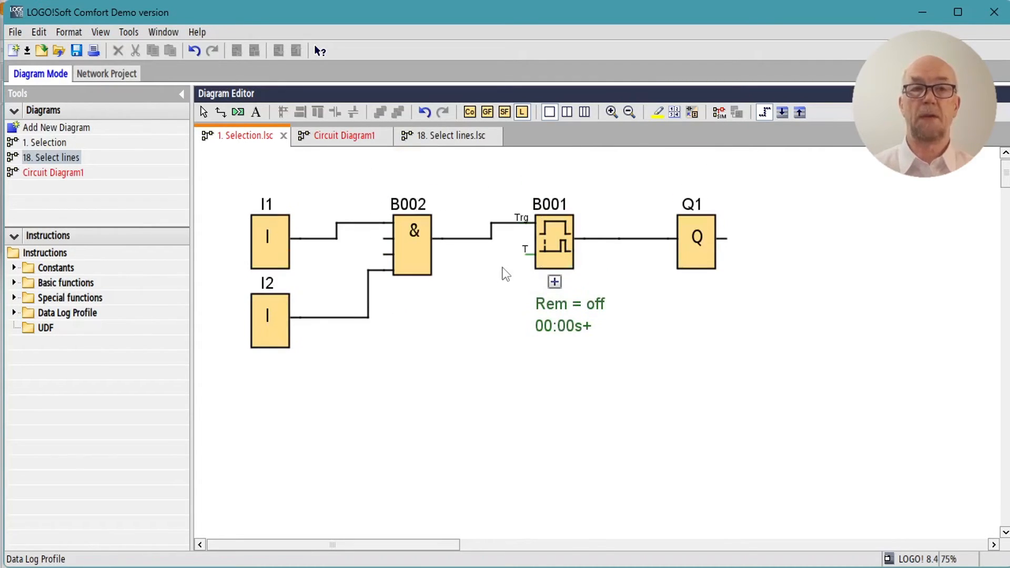
- Zoom in on the Selection circuit and scroll right and left across the AND, timer and output blocks
{"action": "left_click", "coordinate": [628, 112]}
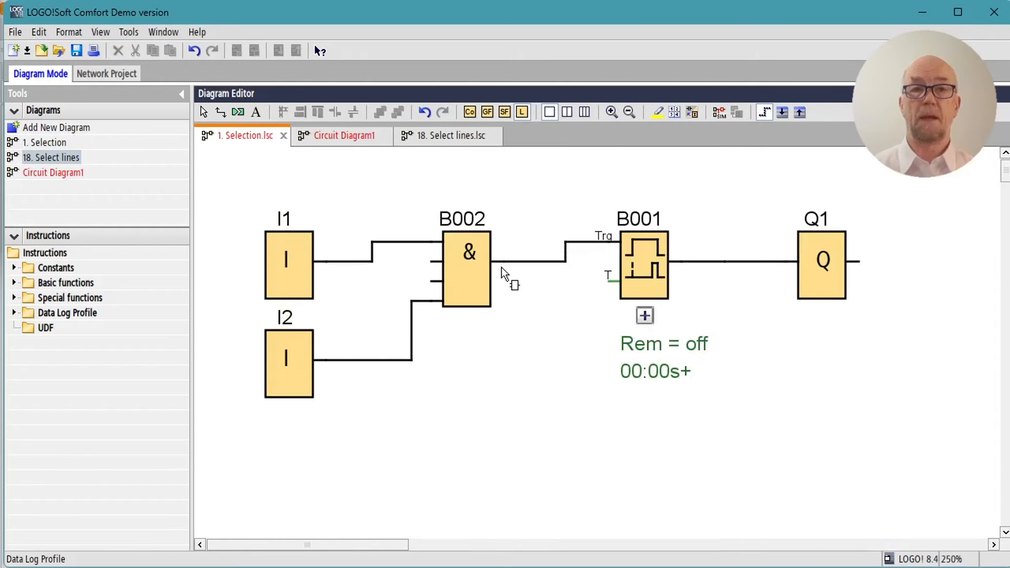
{"action": "scroll", "scroll_direction": "right", "scroll_amount": 3}
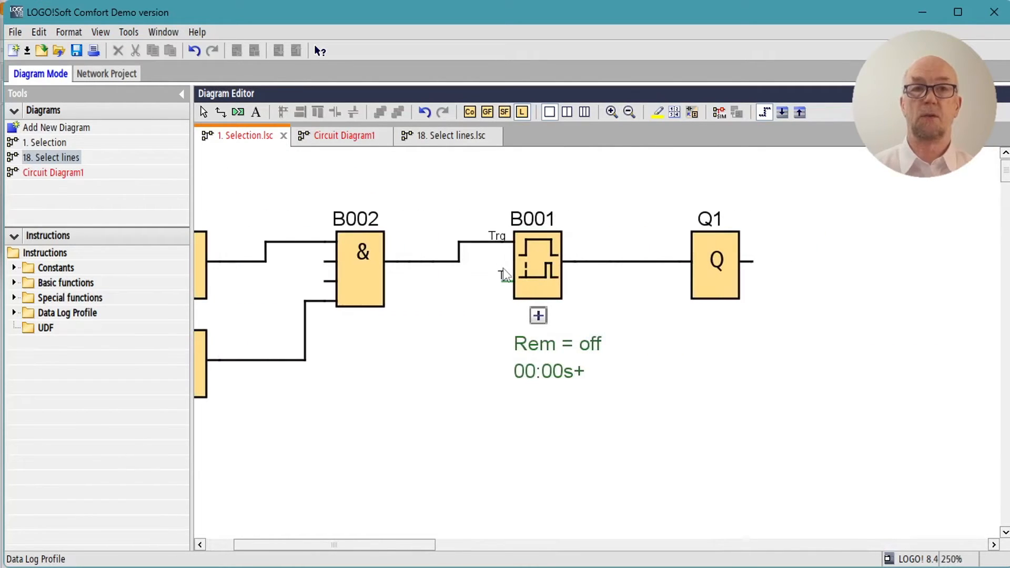
{"action": "scroll", "scroll_direction": "left", "scroll_amount": 3}
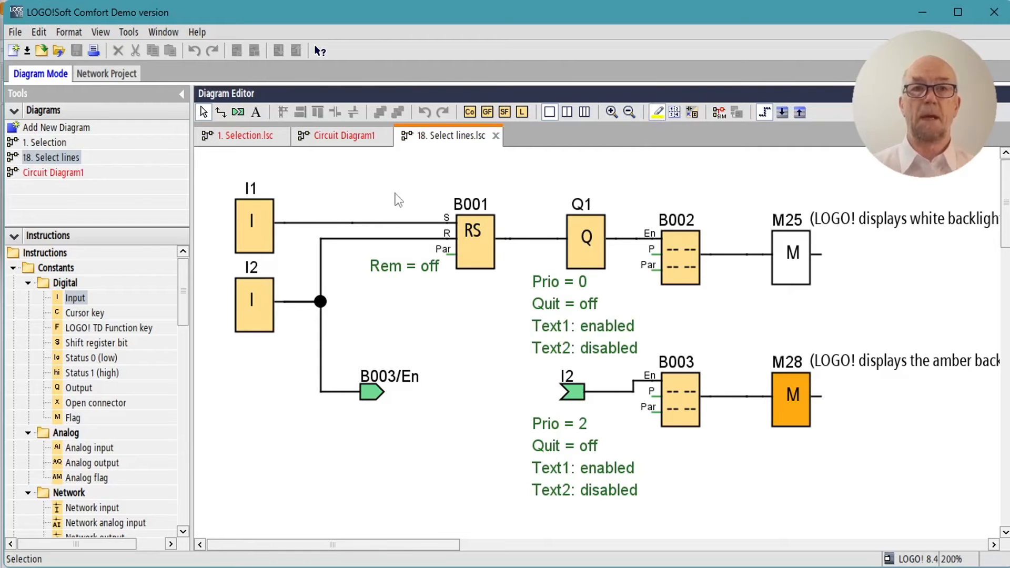
- Use the Select Lines tool to highlight only the connection lines attached to input I2
{"action": "left_click", "coordinate": [253, 222]}
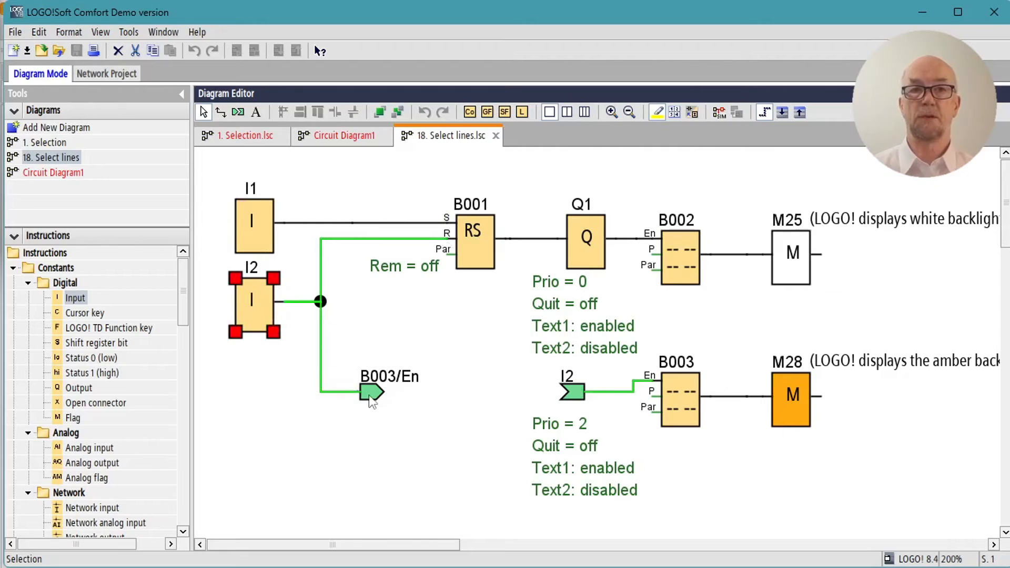
{"action": "mouse_move", "coordinate": [681, 379]}
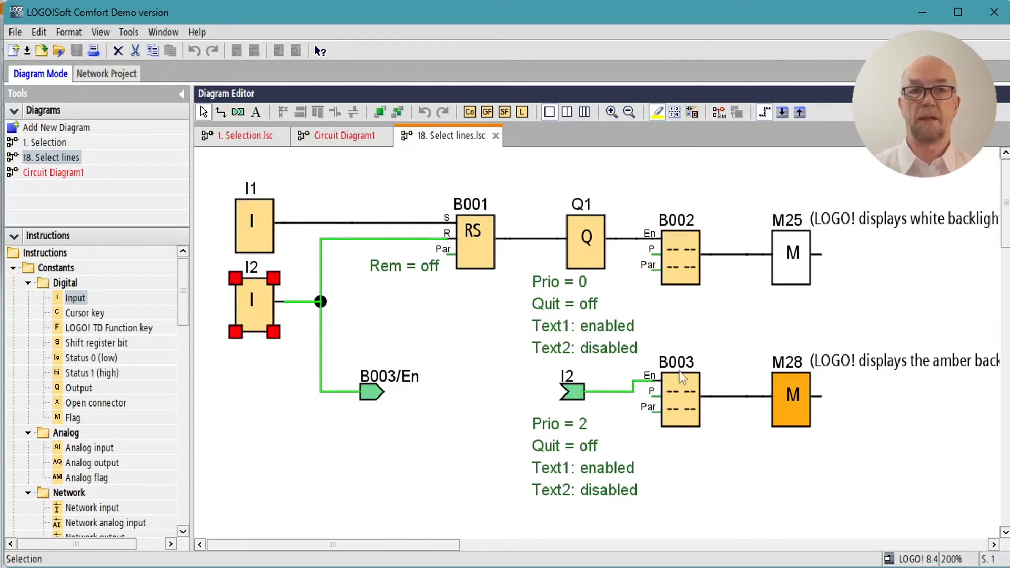
{"action": "mouse_move", "coordinate": [576, 393]}
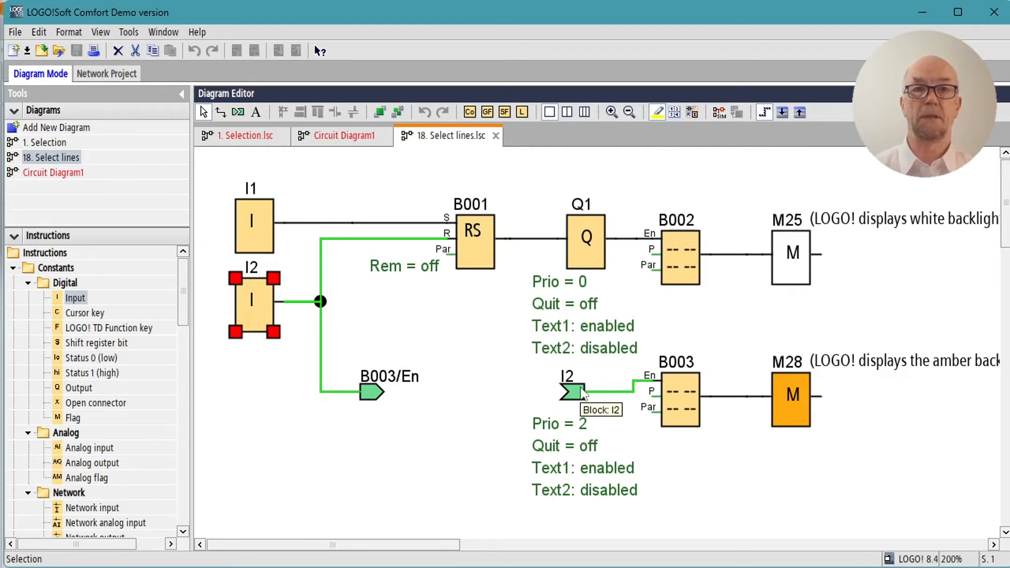
{"action": "mouse_move", "coordinate": [555, 383]}
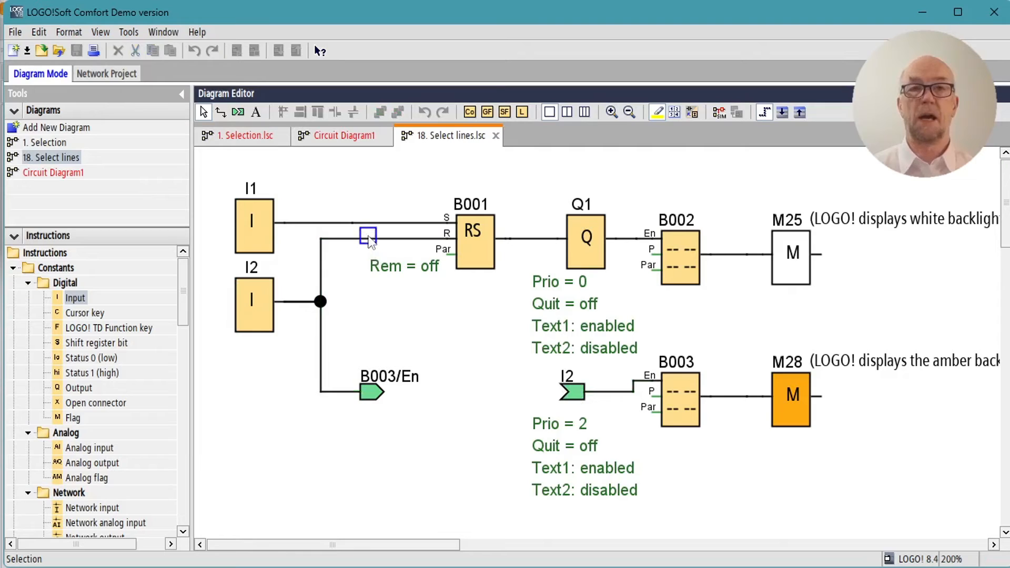
{"action": "left_click", "coordinate": [367, 236]}
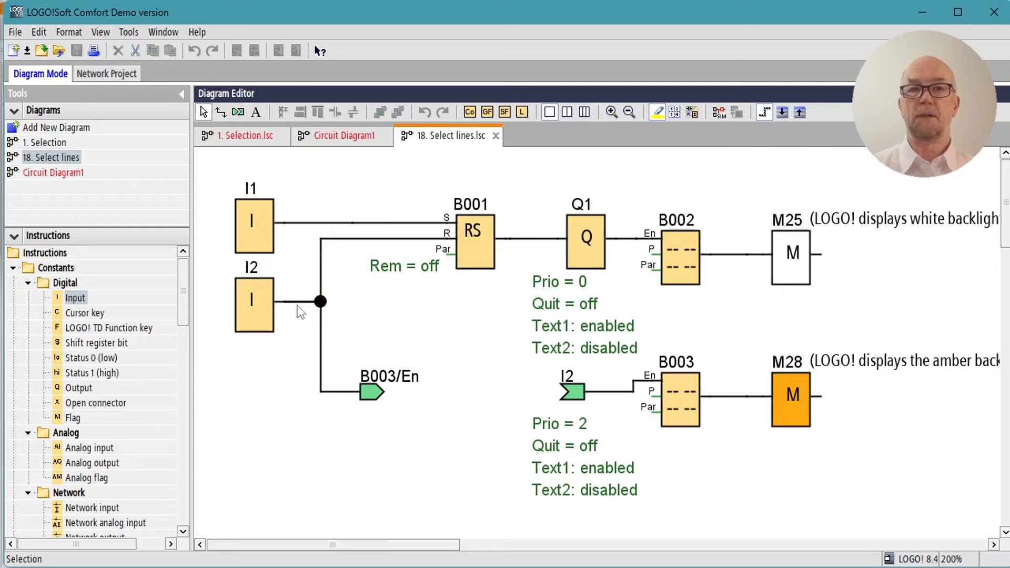
{"action": "left_click", "coordinate": [322, 302]}
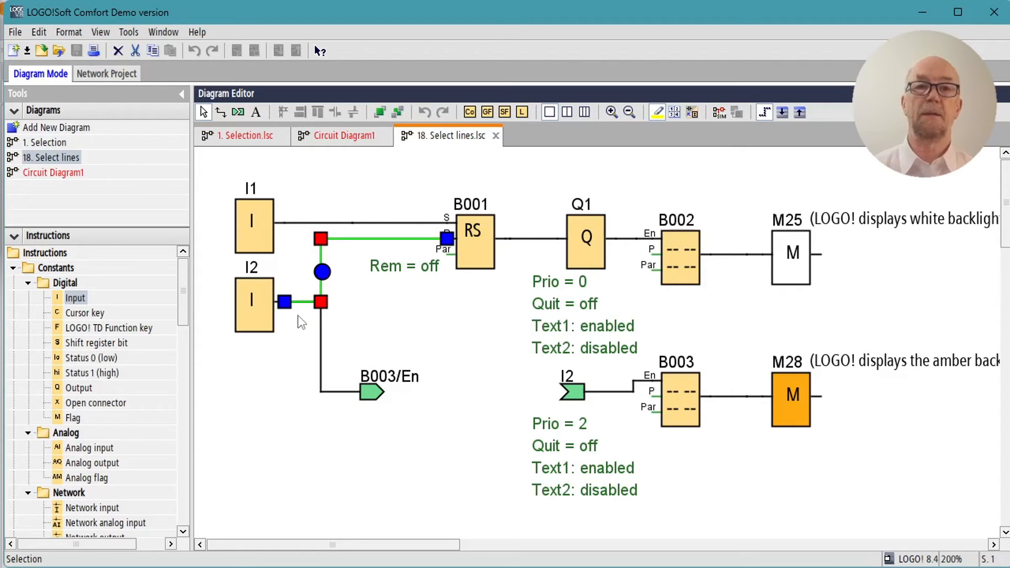
{"action": "mouse_move", "coordinate": [306, 174]}
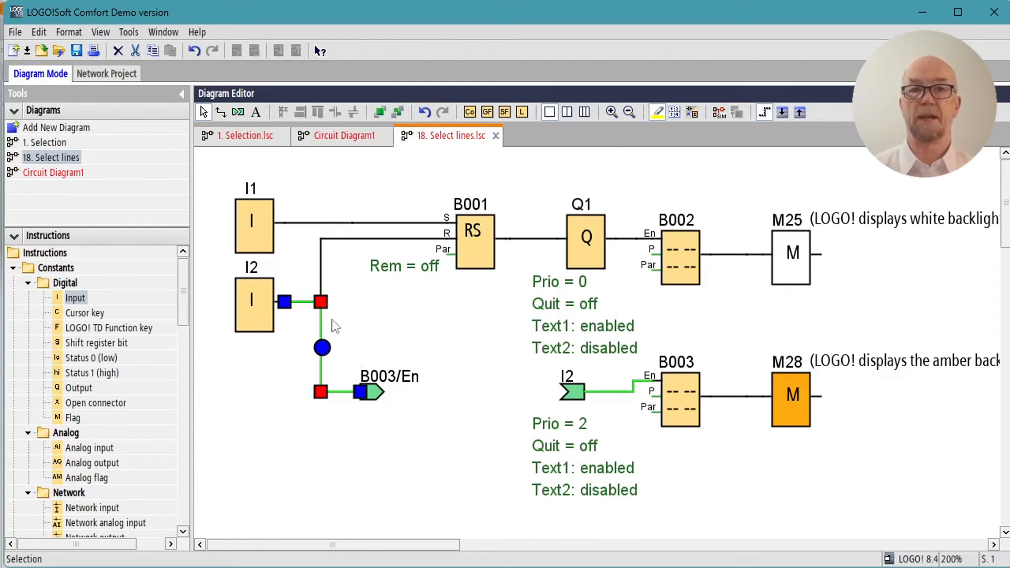
{"action": "mouse_move", "coordinate": [405, 344]}
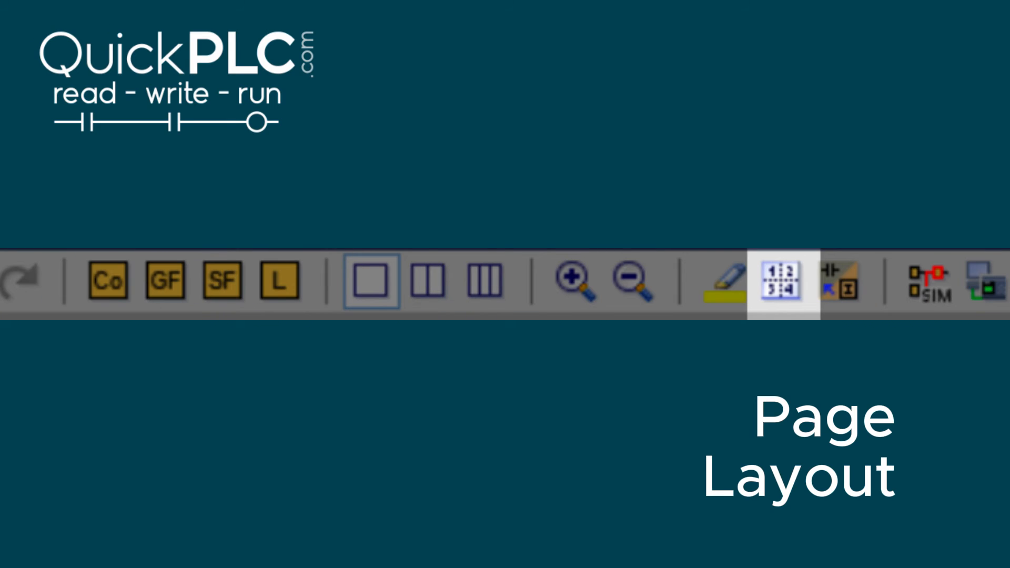
- Lay the diagram out on 3 vertical pages, then convert it to a ladder diagram
{"action": "left_click", "coordinate": [783, 281]}
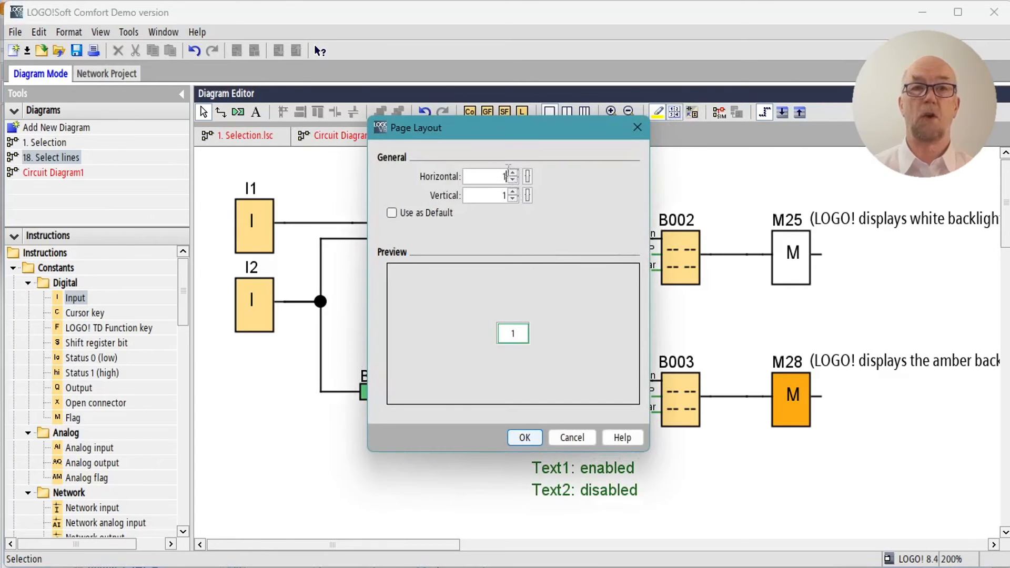
{"action": "left_click", "coordinate": [513, 192]}
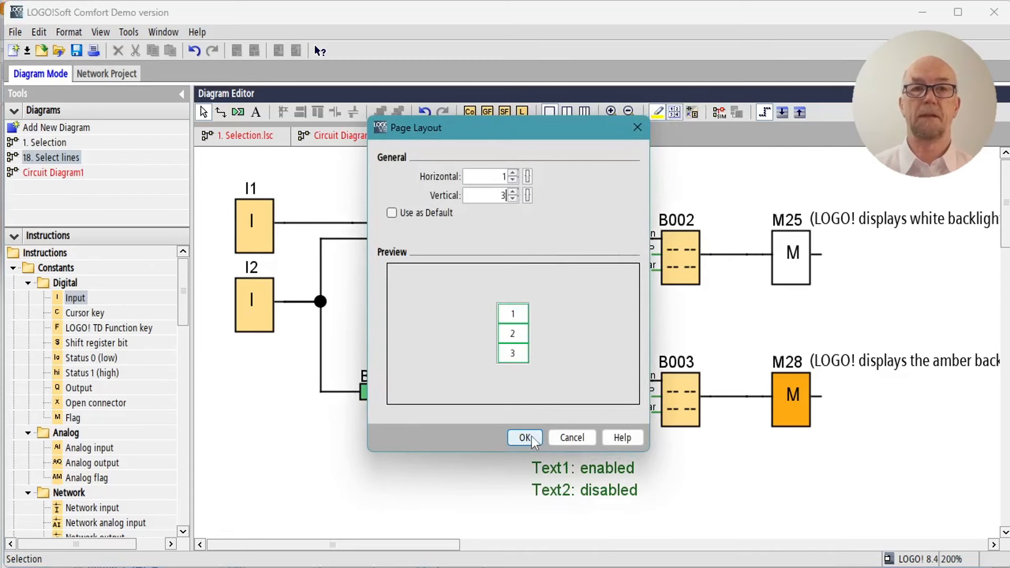
{"action": "left_click", "coordinate": [525, 437]}
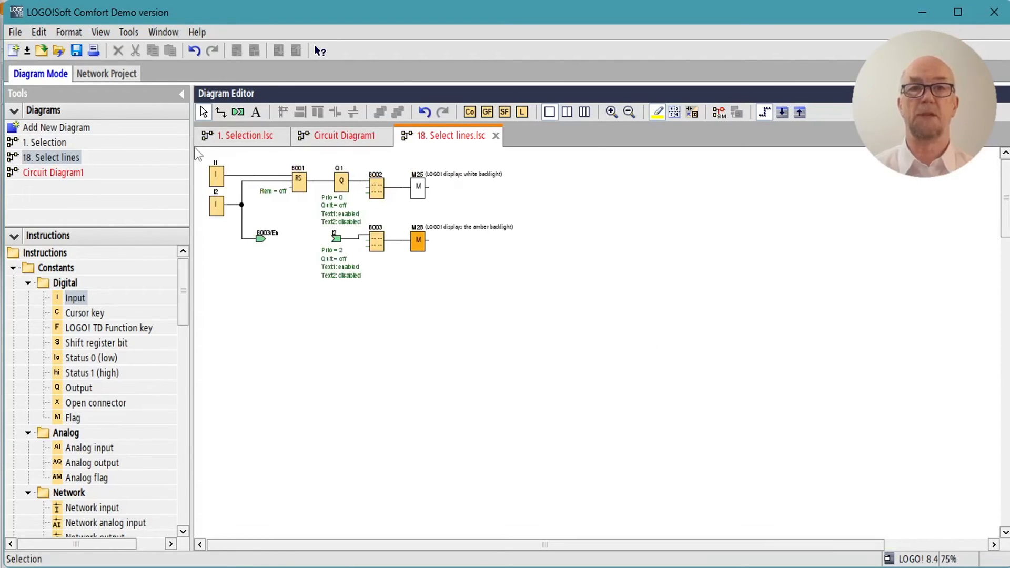
{"action": "left_click", "coordinate": [611, 112]}
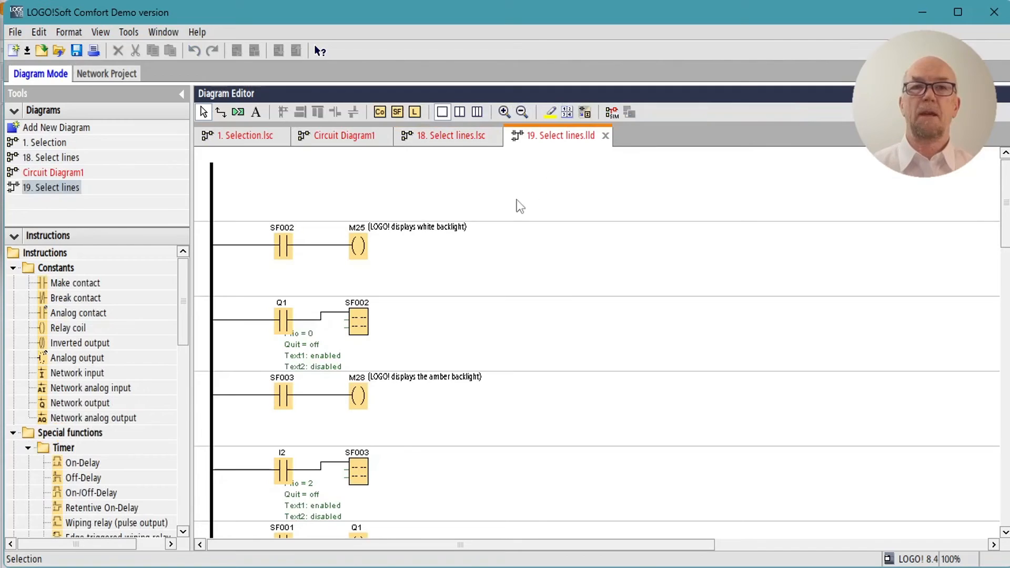
{"action": "mouse_move", "coordinate": [505, 209]}
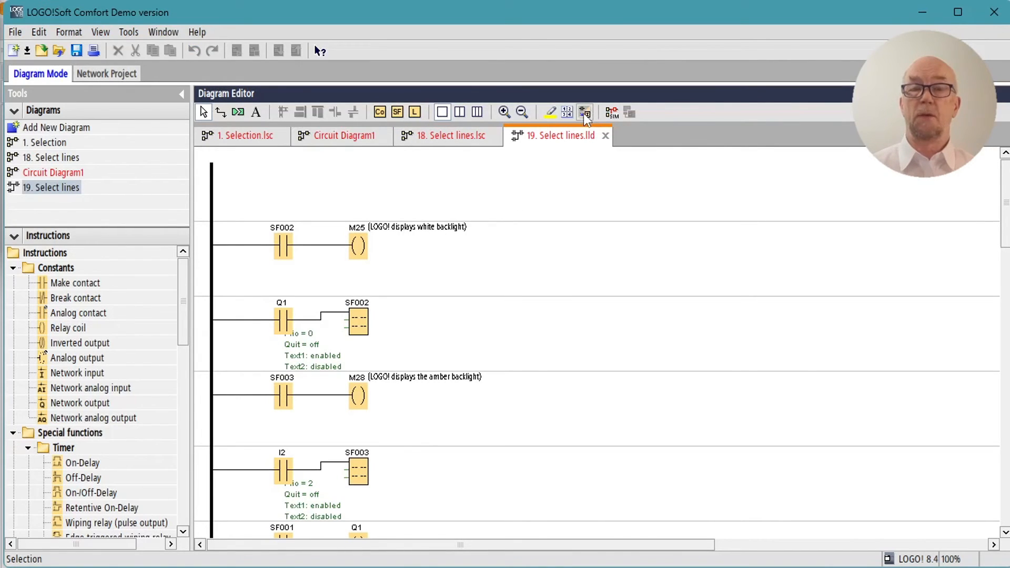
{"action": "mouse_move", "coordinate": [585, 112]}
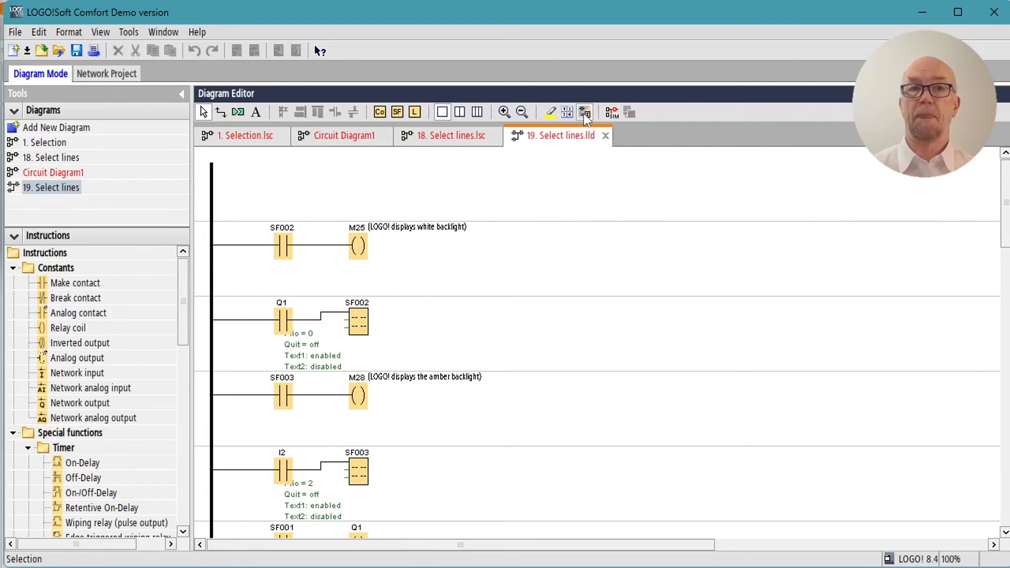
- Convert the '19. Select lines' ladder back to function blocks and return to the original diagram
{"action": "left_click", "coordinate": [585, 112]}
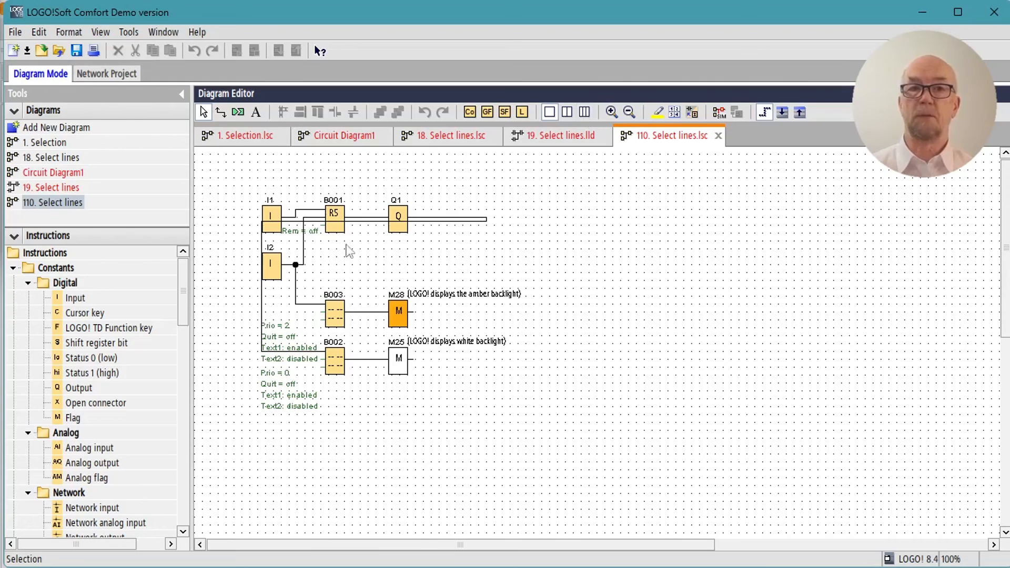
{"action": "left_click", "coordinate": [611, 112]}
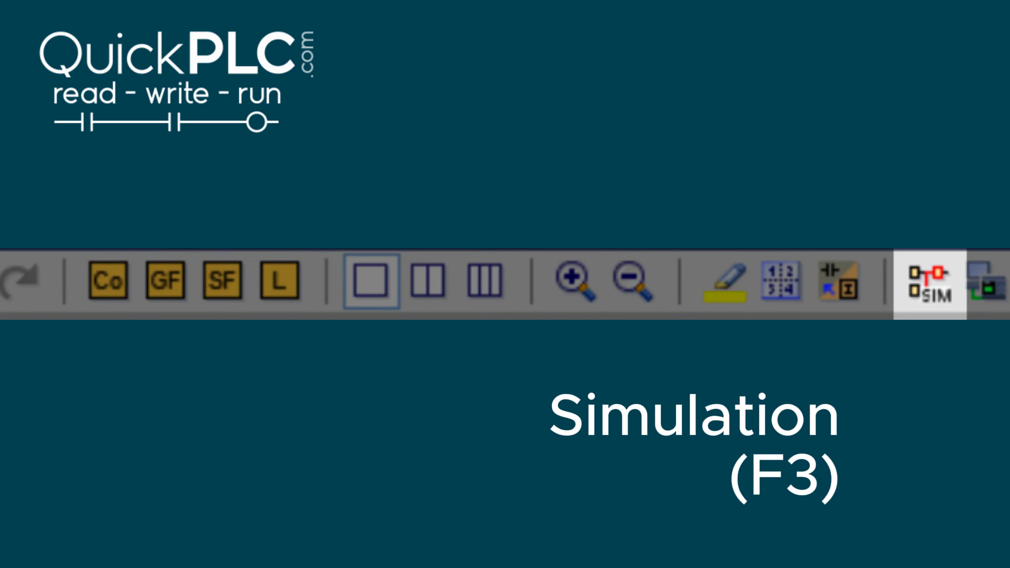
{"action": "left_click", "coordinate": [929, 284]}
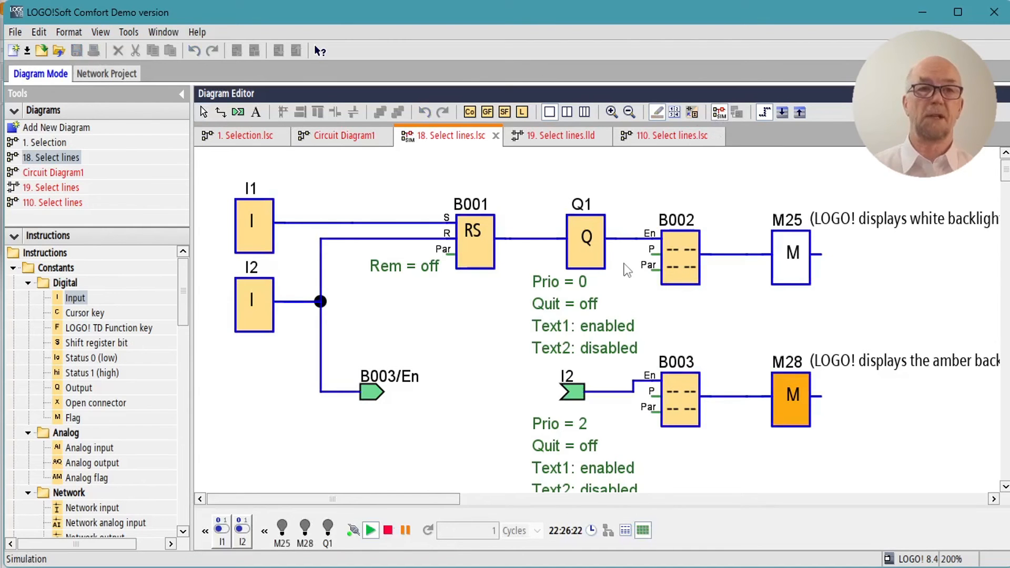
{"action": "mouse_move", "coordinate": [267, 233]}
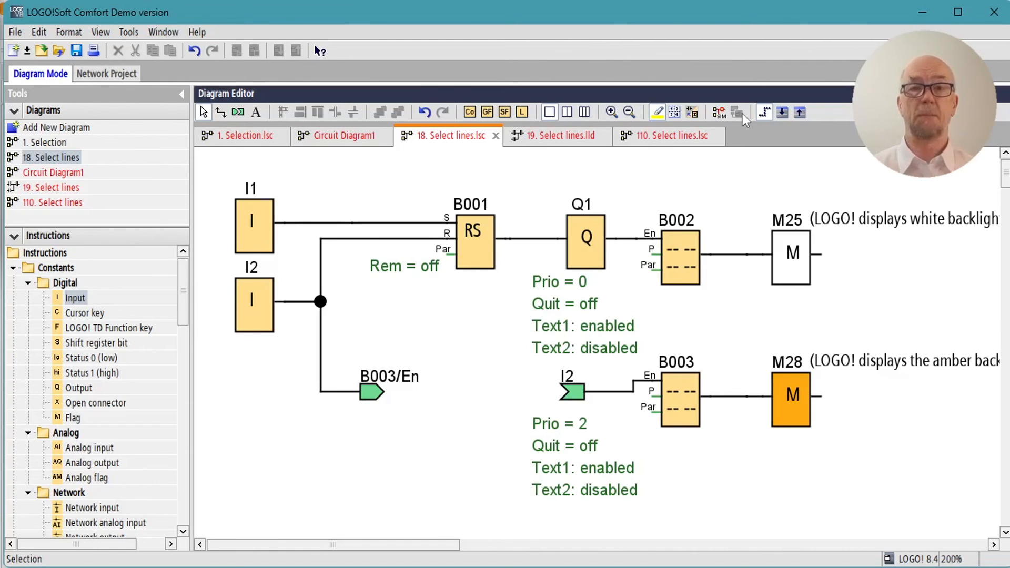
{"action": "mouse_move", "coordinate": [741, 112]}
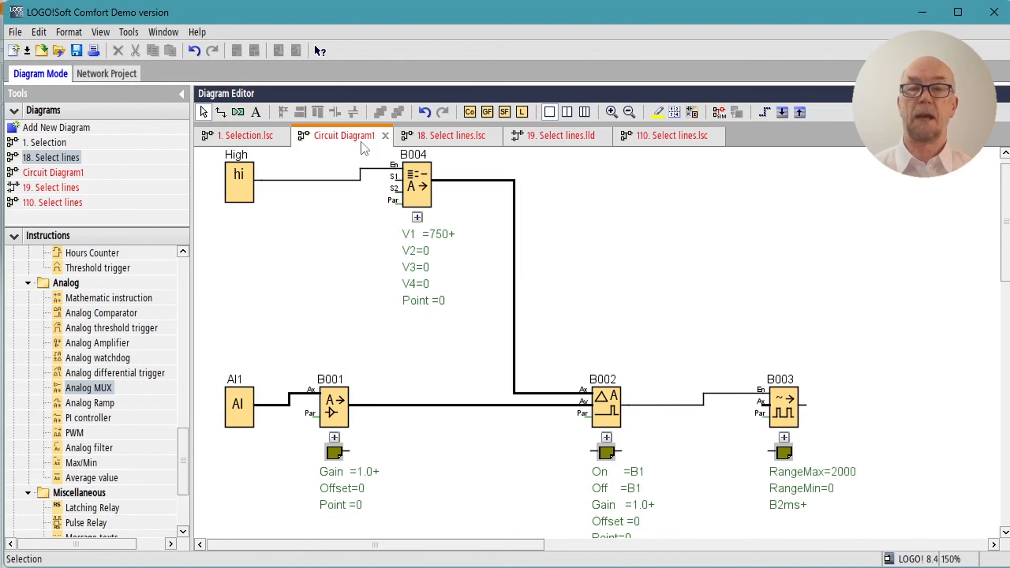
{"action": "mouse_move", "coordinate": [416, 333]}
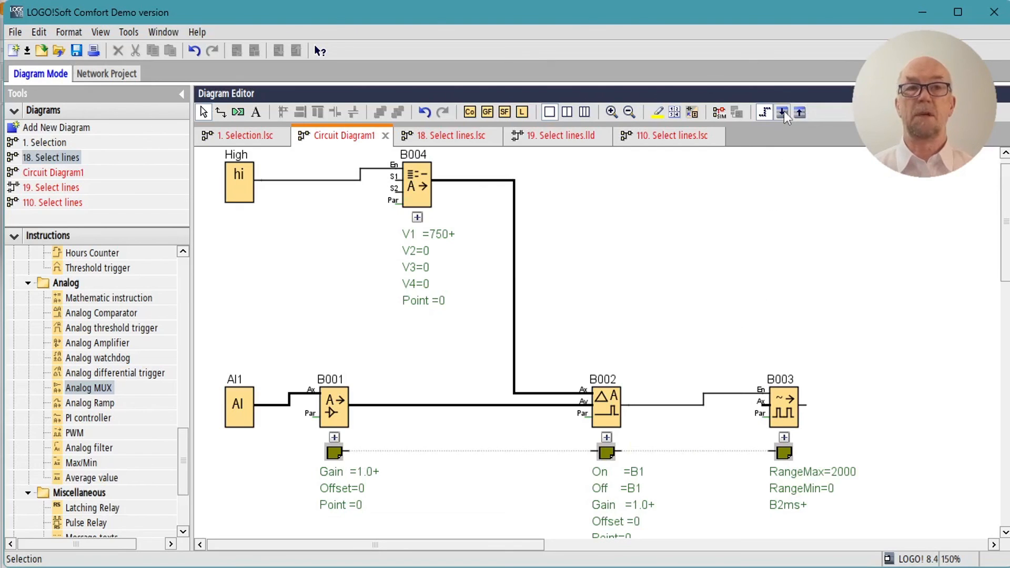
{"action": "mouse_move", "coordinate": [784, 113]}
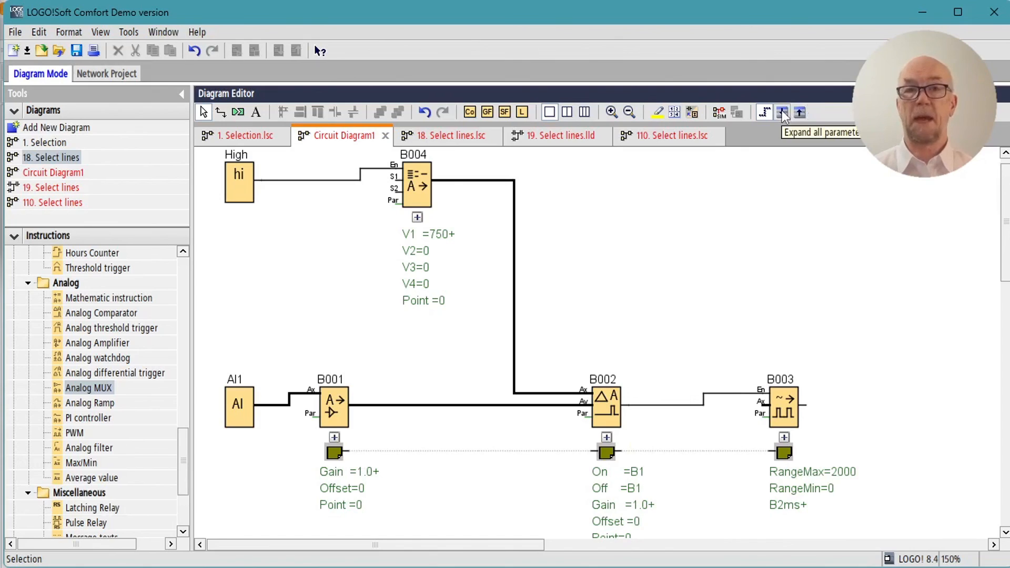
- Expand all parameter boxes in Circuit Diagram1, showing values like Aq 750 and P 745ms
{"action": "left_click", "coordinate": [782, 112]}
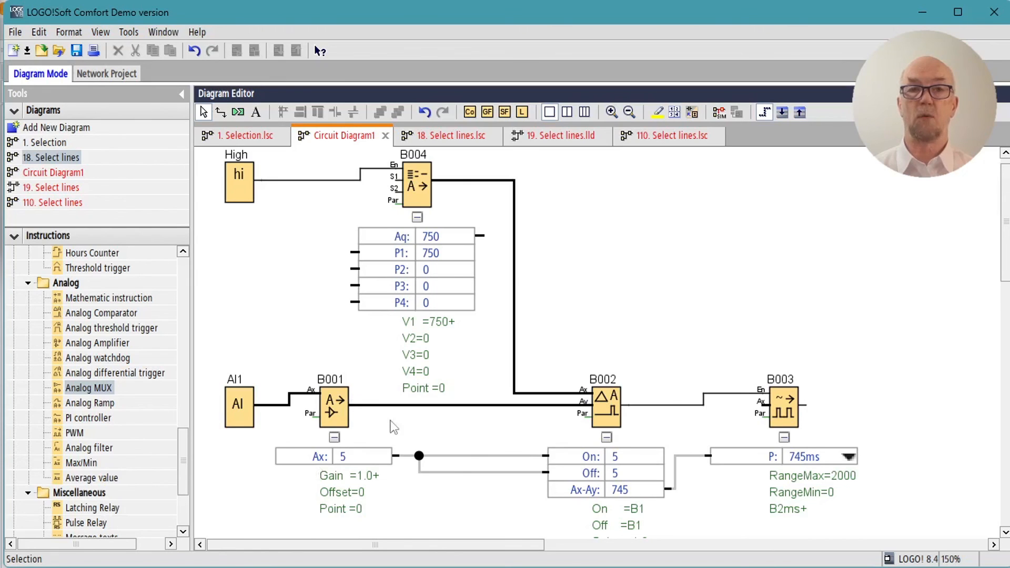
{"action": "mouse_move", "coordinate": [590, 484]}
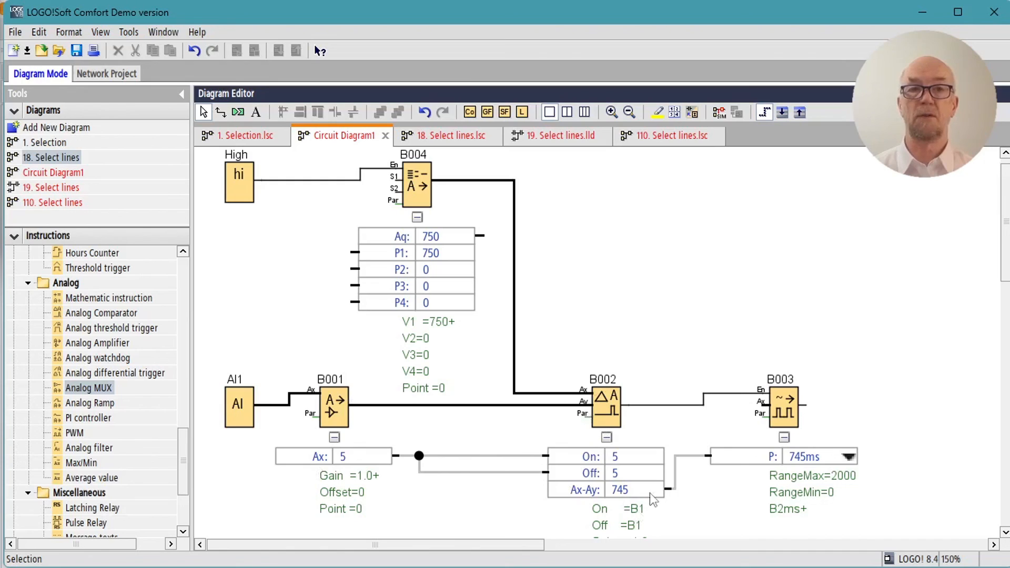
{"action": "mouse_move", "coordinate": [662, 498]}
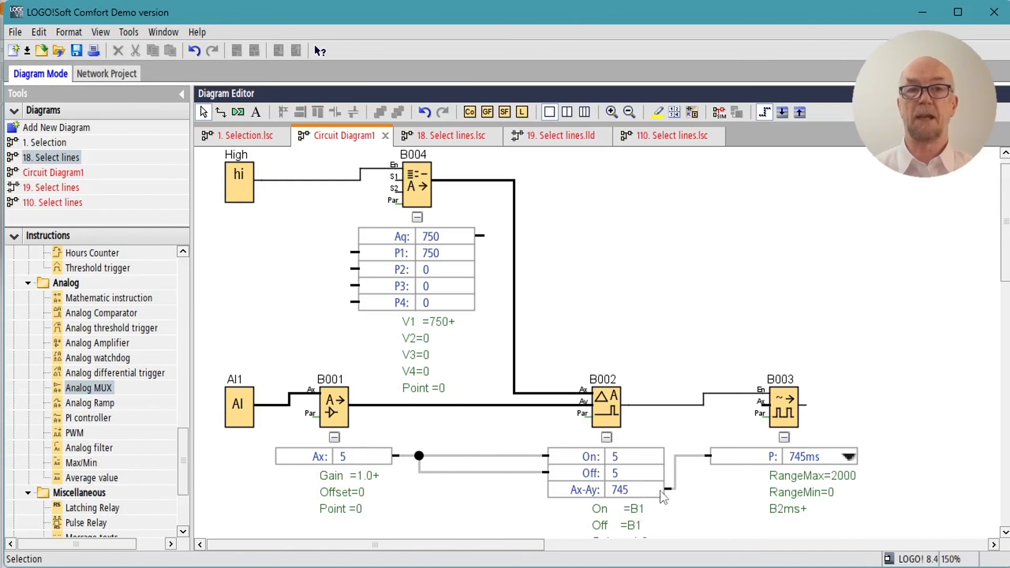
{"action": "mouse_move", "coordinate": [783, 422]}
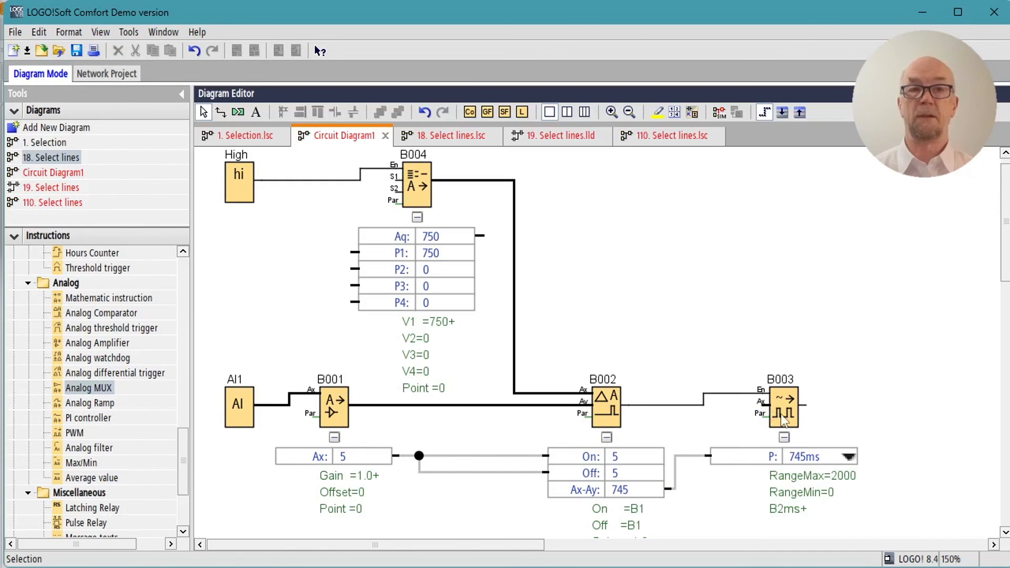
{"action": "mouse_move", "coordinate": [784, 419]}
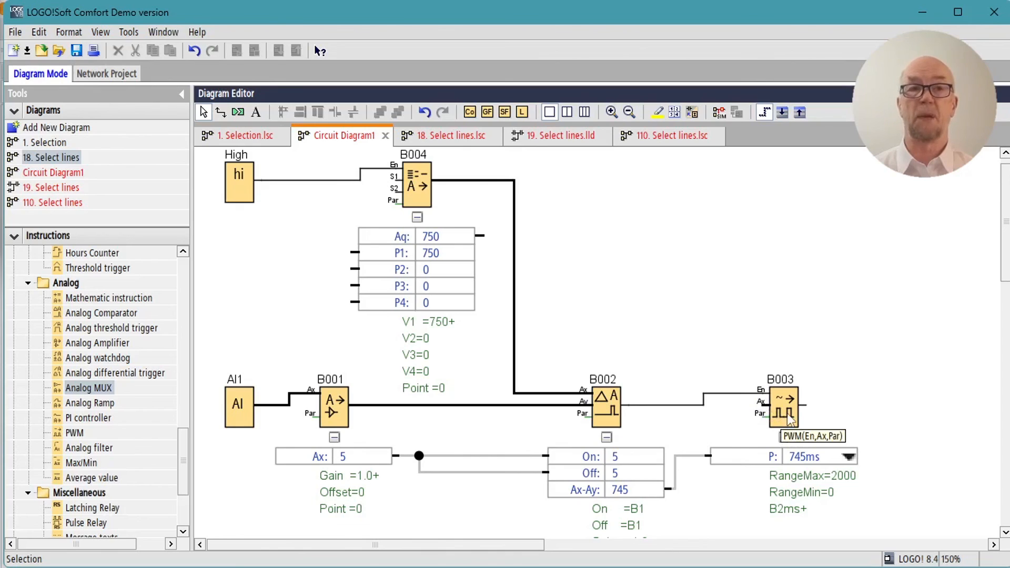
{"action": "mouse_move", "coordinate": [801, 152]}
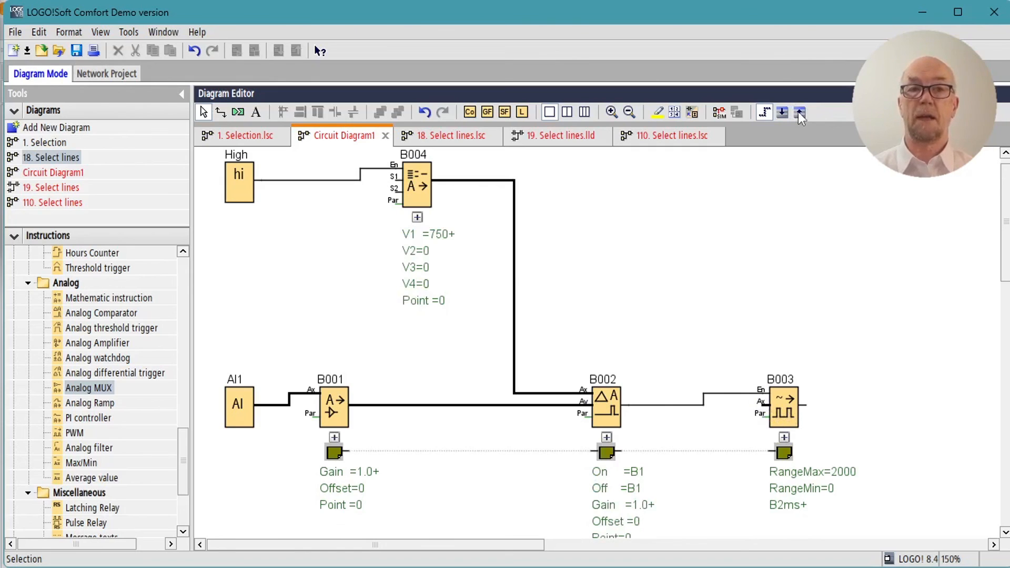
{"action": "mouse_move", "coordinate": [767, 115]}
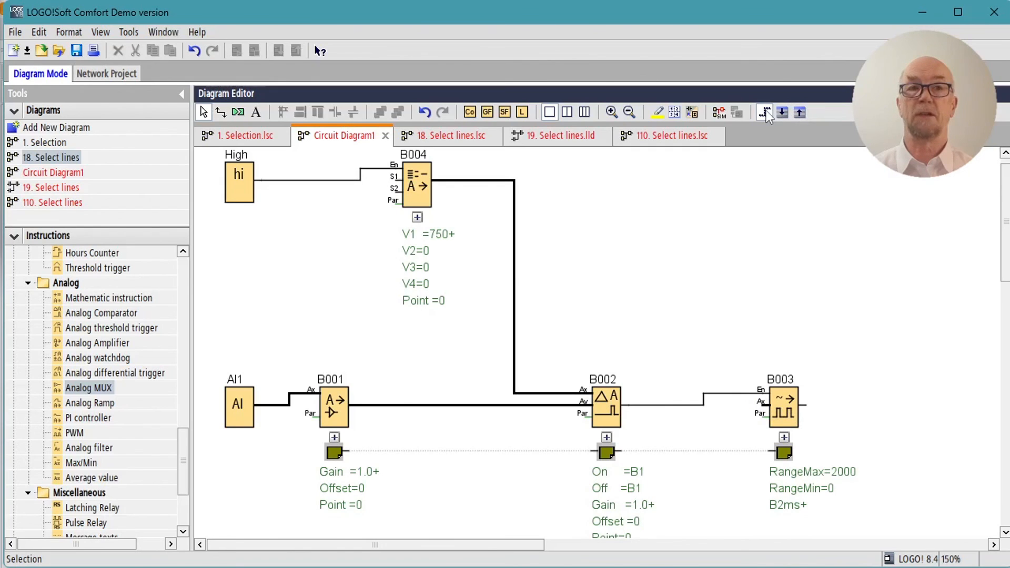